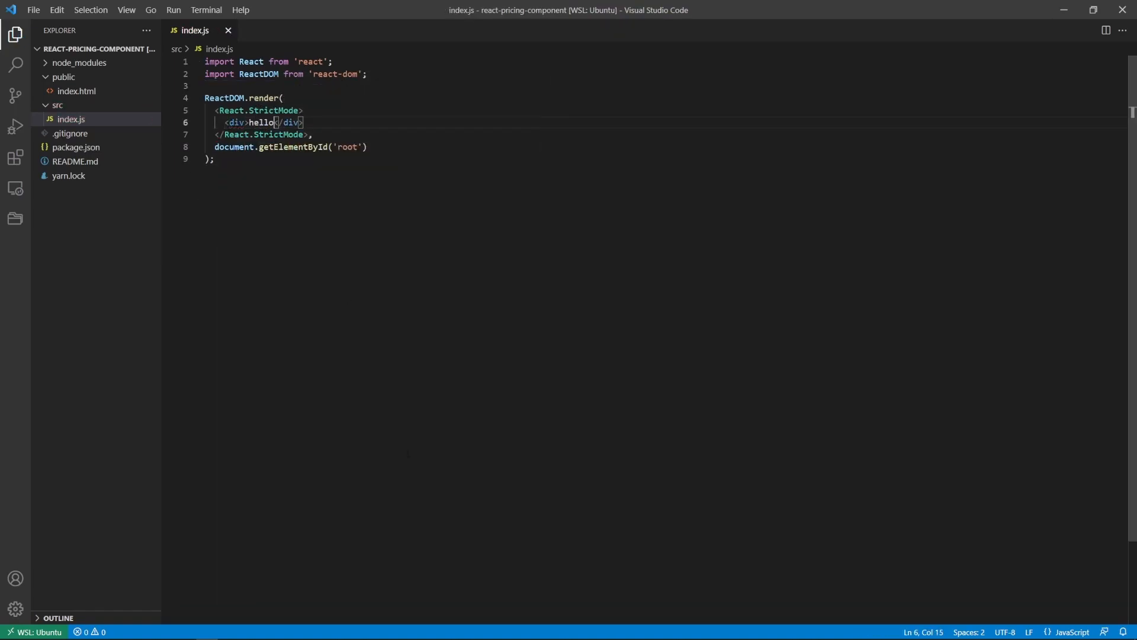
Add src/components/PricingComponent.jsx, then import it in index.js and render <PricingComponent> inside <Wrapper>
right_click(56, 104)
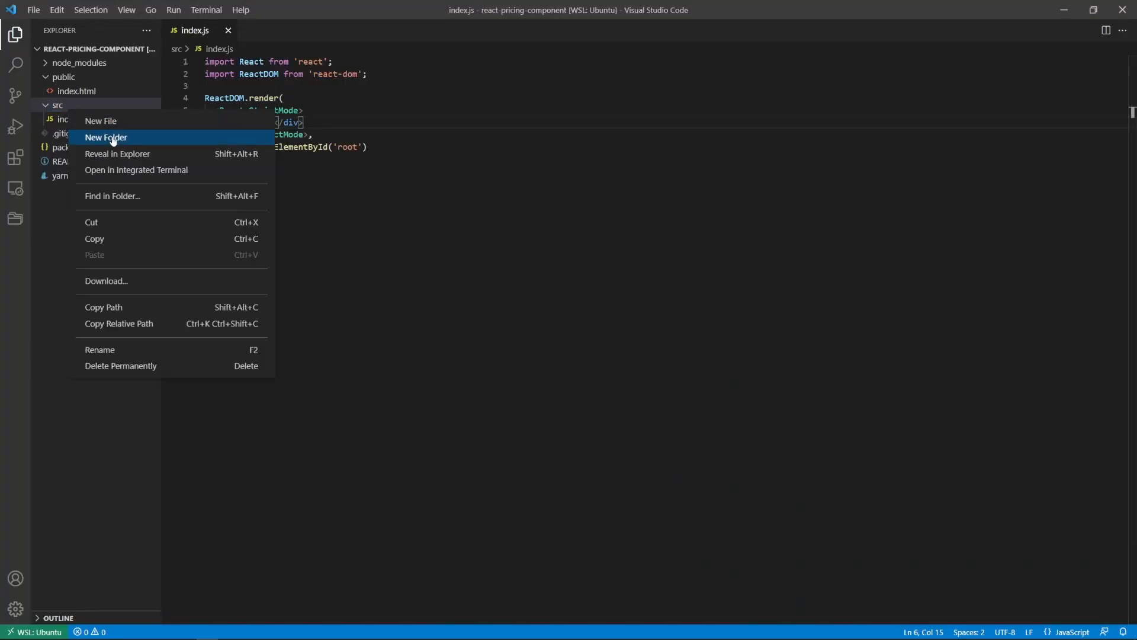
left_click(105, 137)
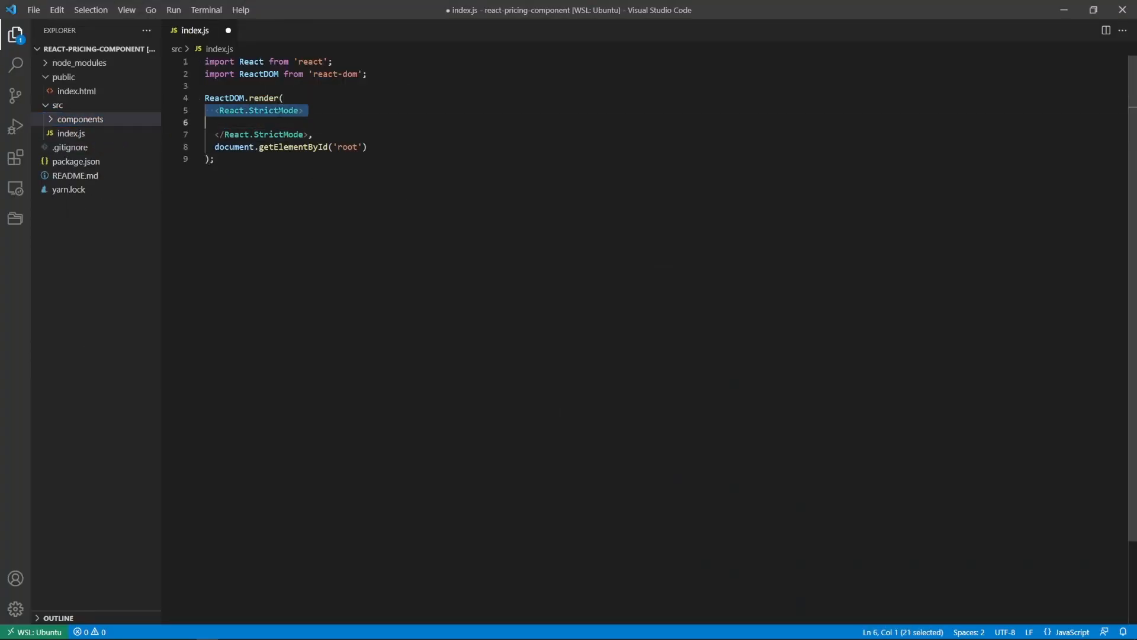
type("<PricingComponent")
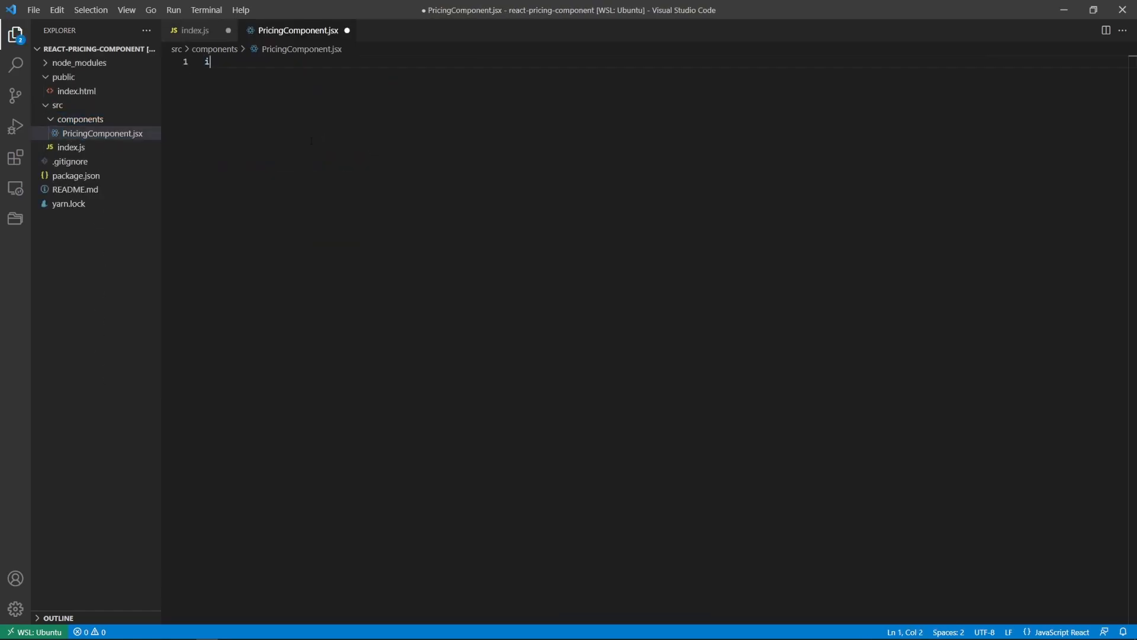
type("mport React from 'react'")
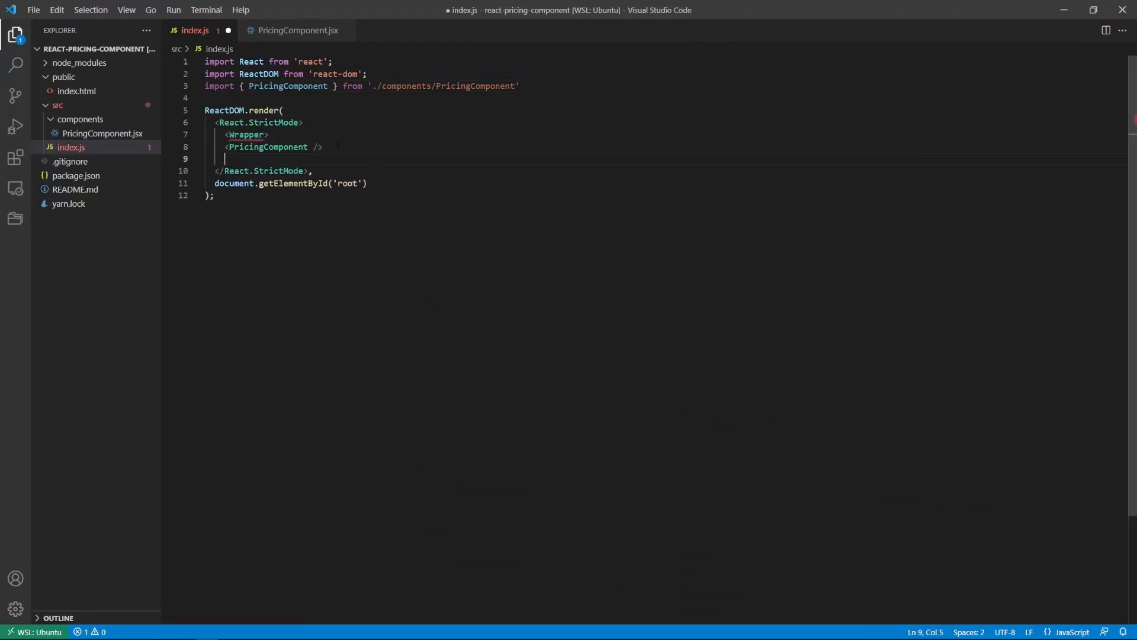
Save index.js and write Wrapper.jsx, which renders children in a flex-centred styled div
key("ctrl+s")
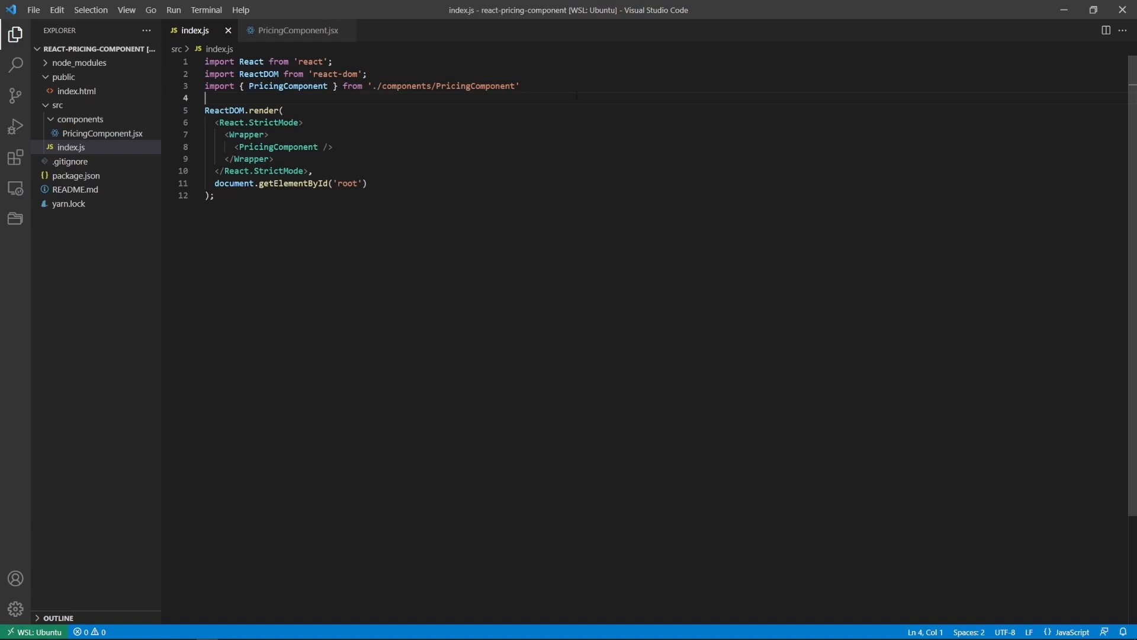
type("import React from 'react")
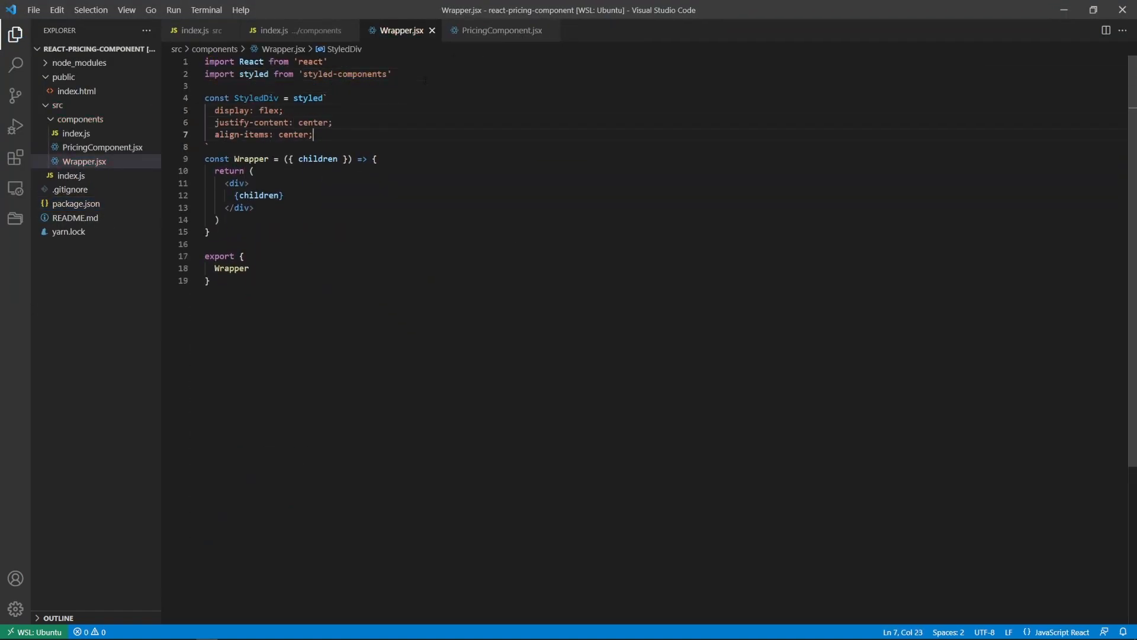
Define StyledPricingCards with a 942px media query and StyledPricingCard, rendering two aqua cards
left_click(77, 90)
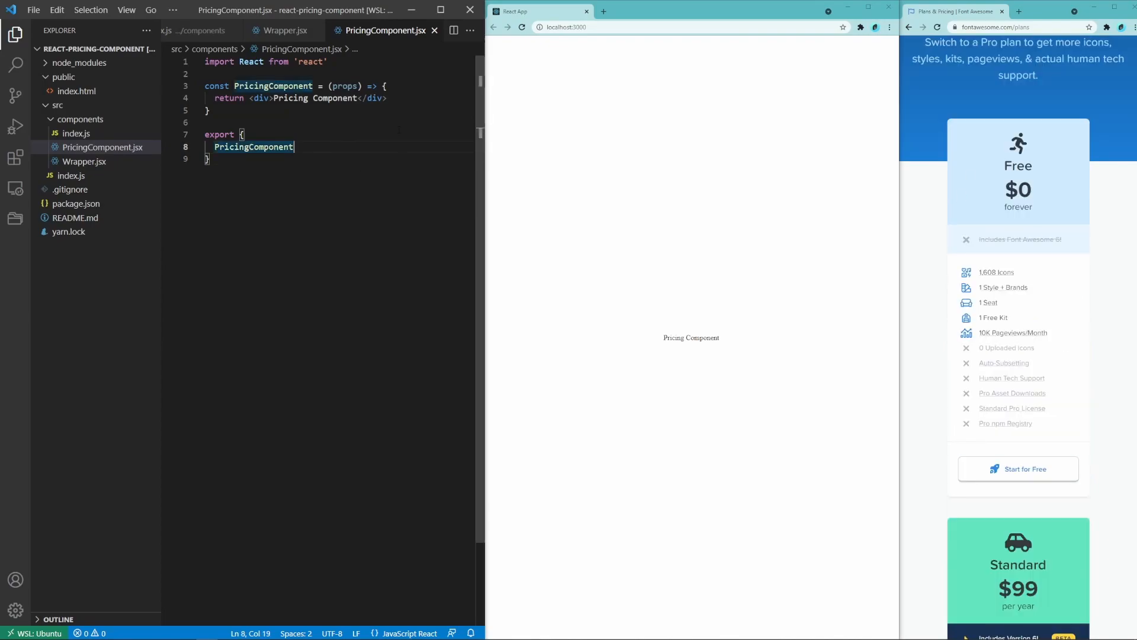
type("StyledPricingCard = styled.div`")
type("border-radius: 10px;")
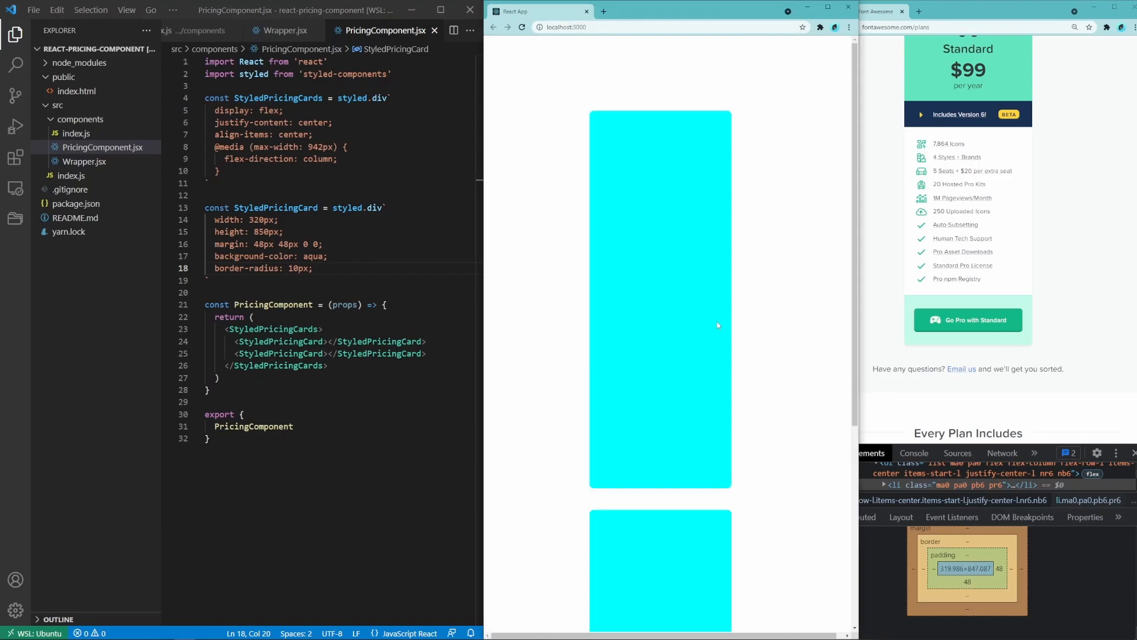
mouse_move(128, 630)
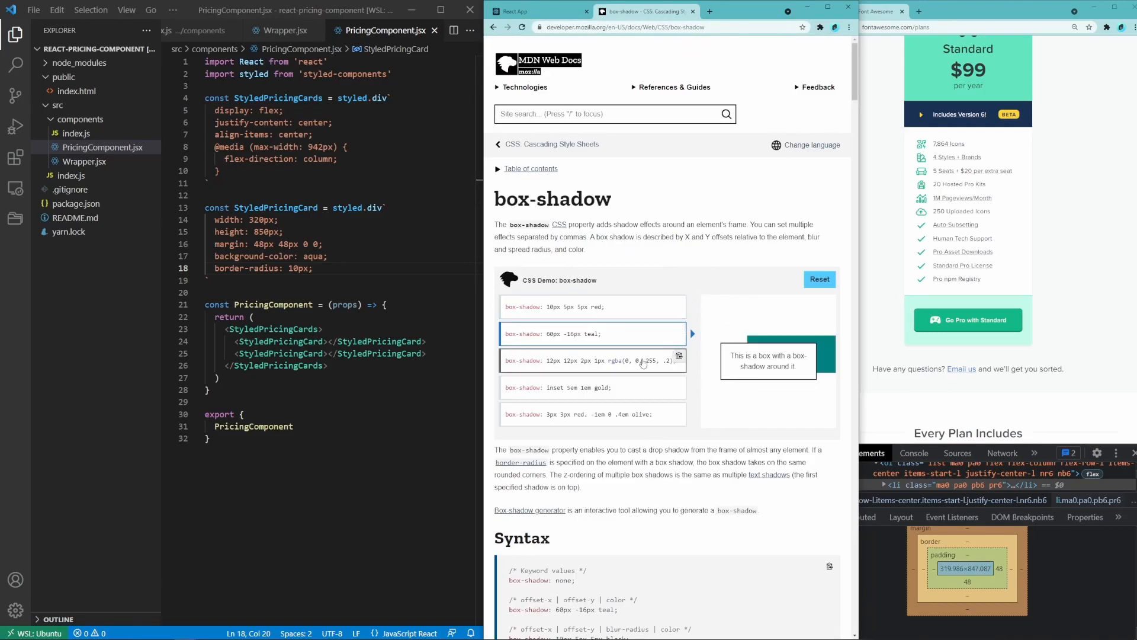
Scroll the MDN box-shadow page down to its Syntax examples
scroll("down", 3)
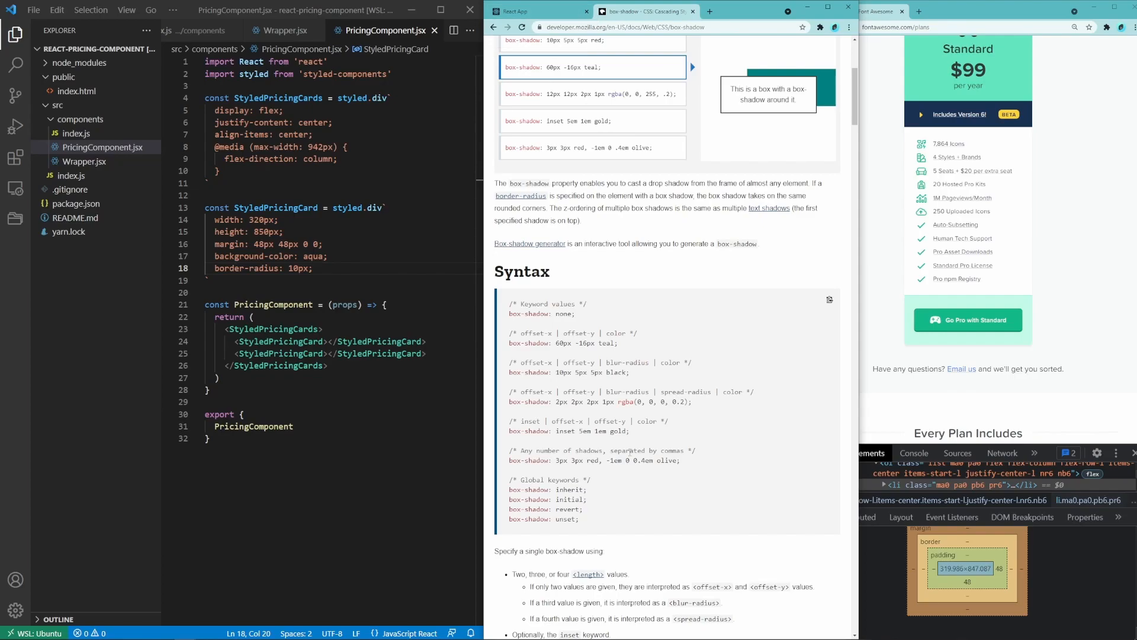
scroll("down", 3)
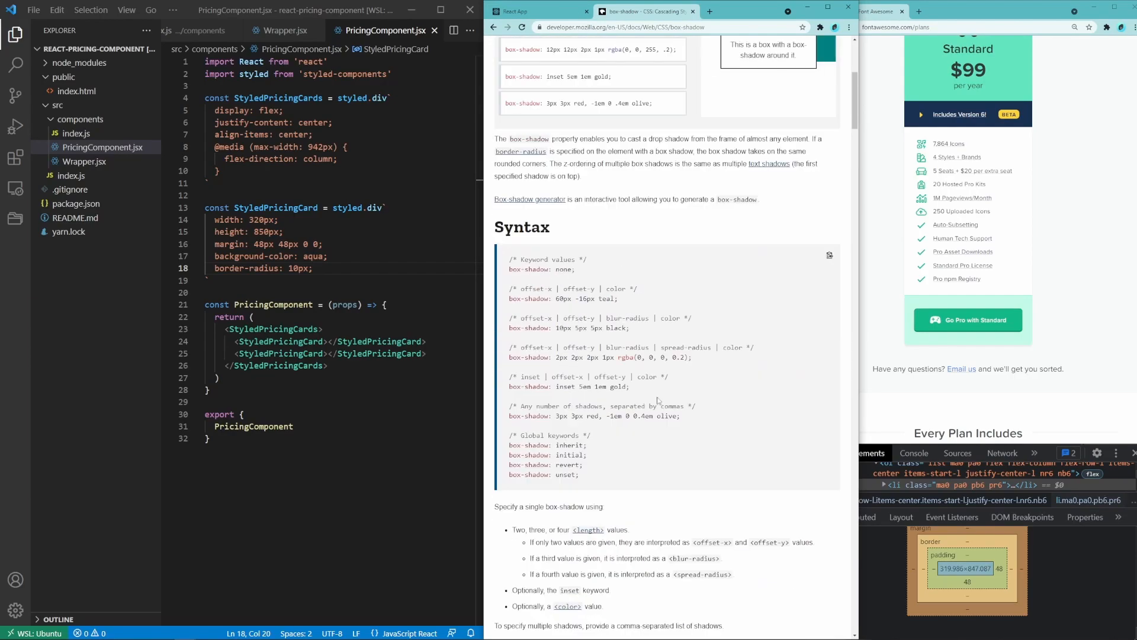
scroll("up", 3)
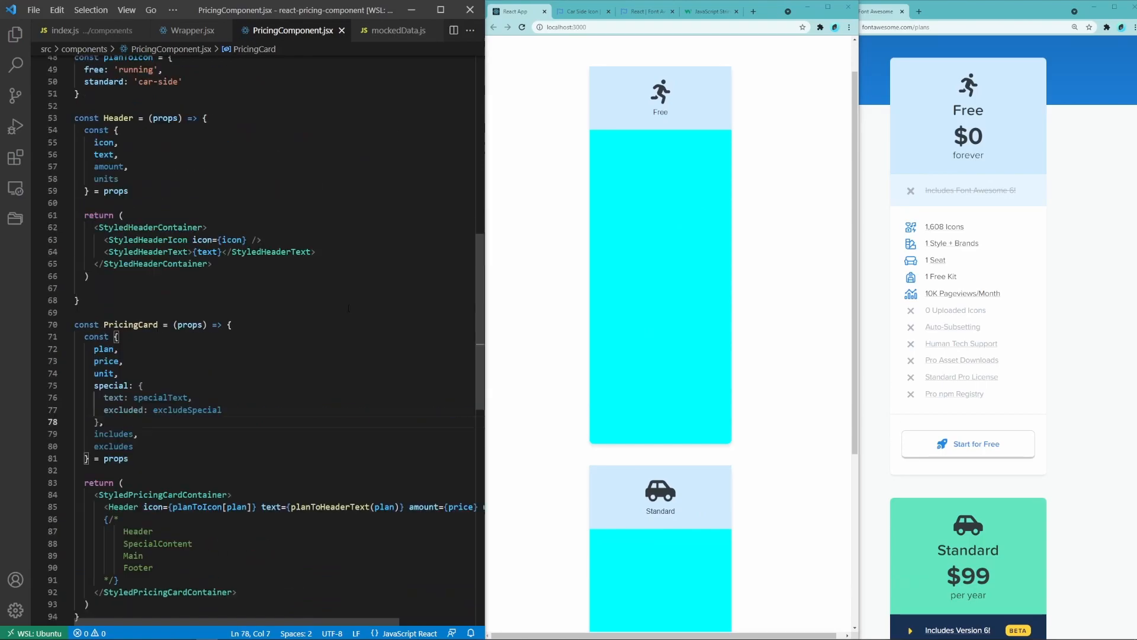
Write Header, SpecialInfo and PricingCard components showing plan icon, name, price and placeholder text
scroll("up", 3)
type("<SpecialInfo type={plan} text={specialText} isExcluded={excludeSpecial} />")
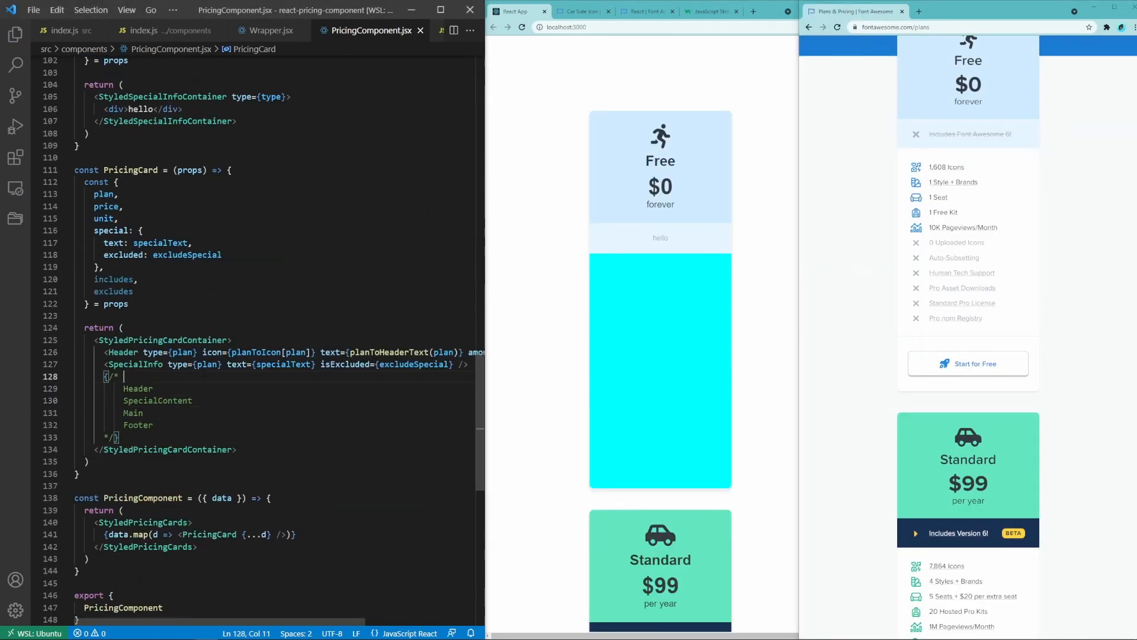
Add special-info icons and text, striking through Free's line and adding a BETA pill to Standard's
scroll("up", 3)
type("const StyledSpeicalInfoText = styled.a`")
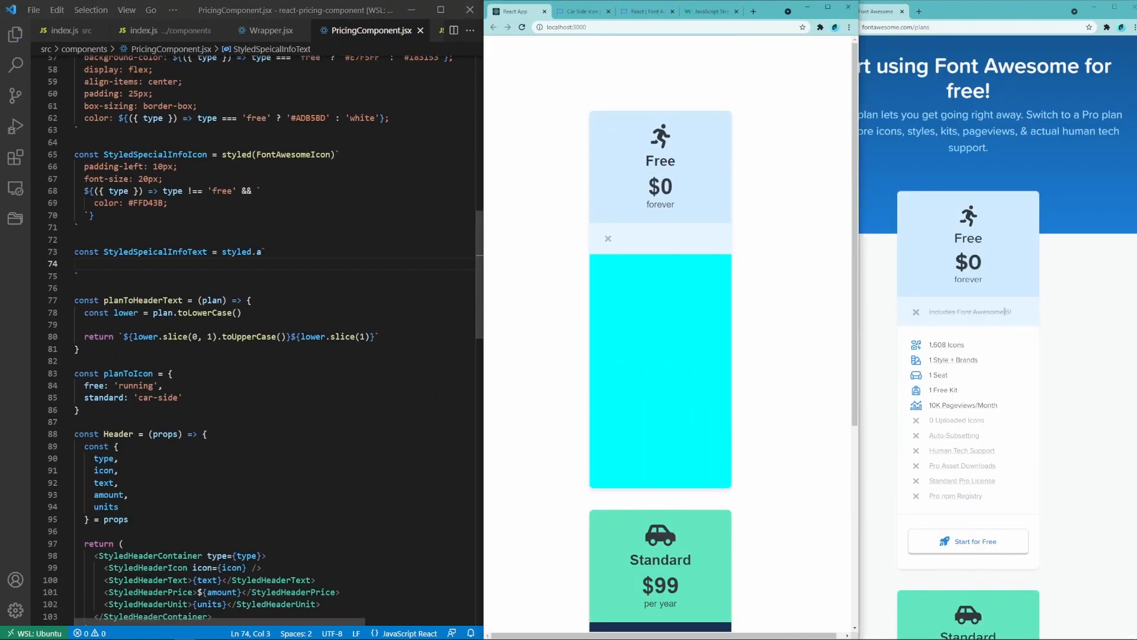
key("F12")
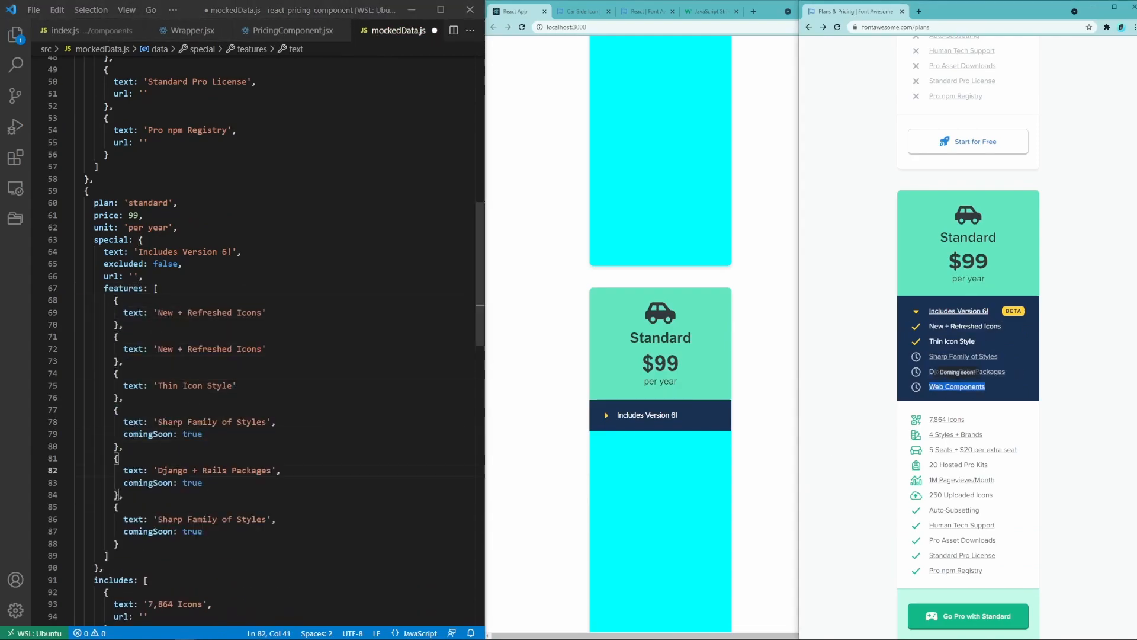
left_click(291, 30)
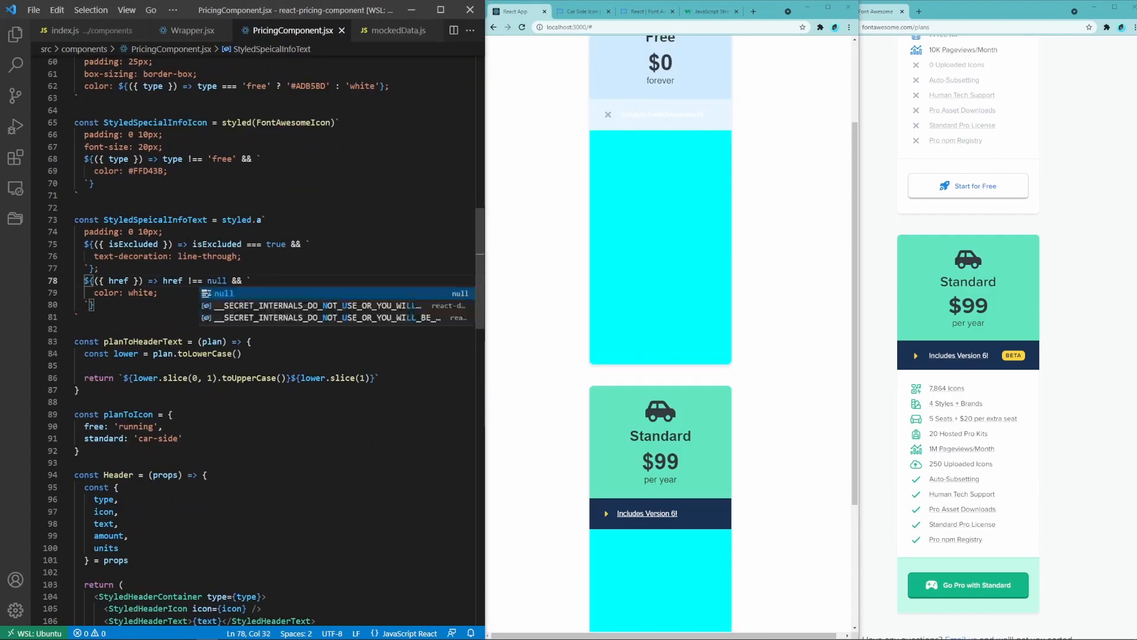
scroll("down", 3)
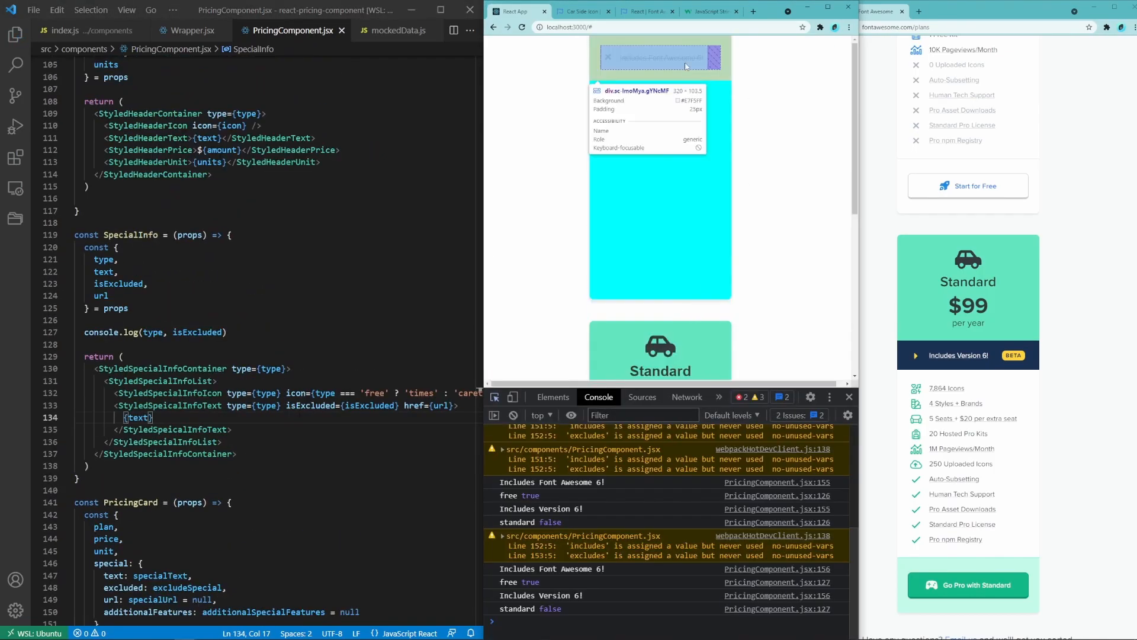
left_click(553, 397)
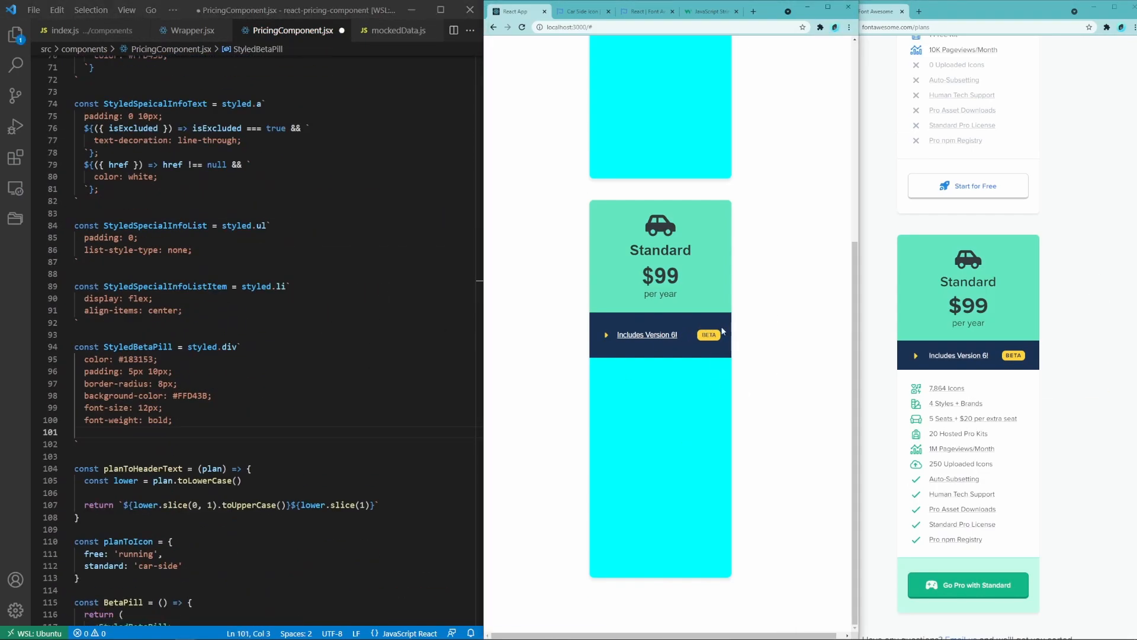
left_click(915, 356)
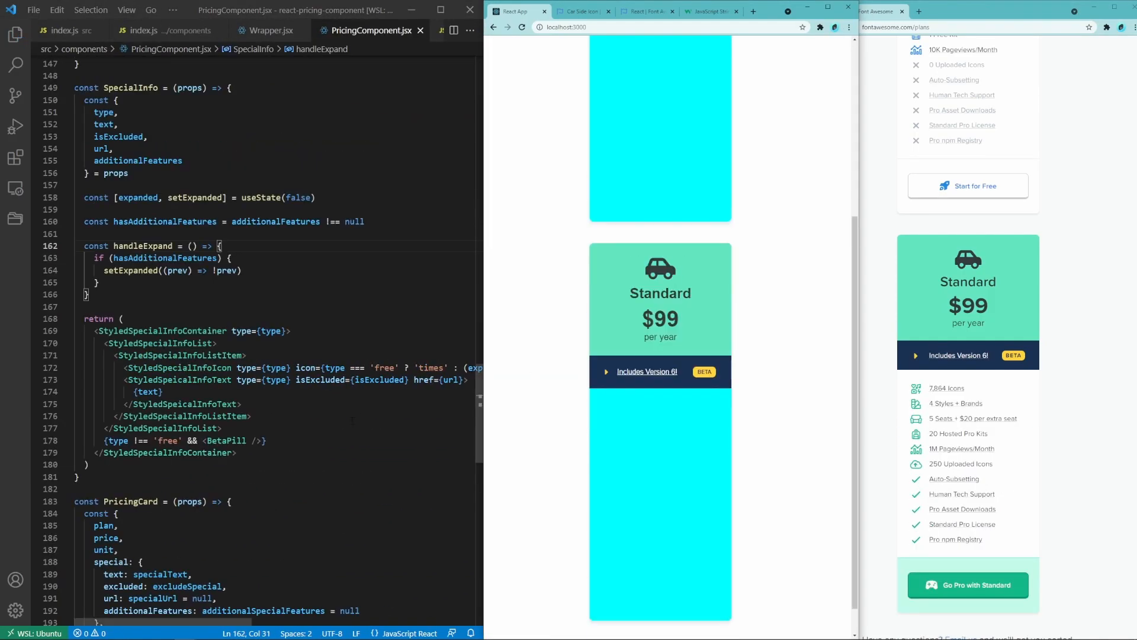
Register faCheck and faClock, list Standard's additionalFeatures when expanded, and grey comingSoon items
left_click(64, 30)
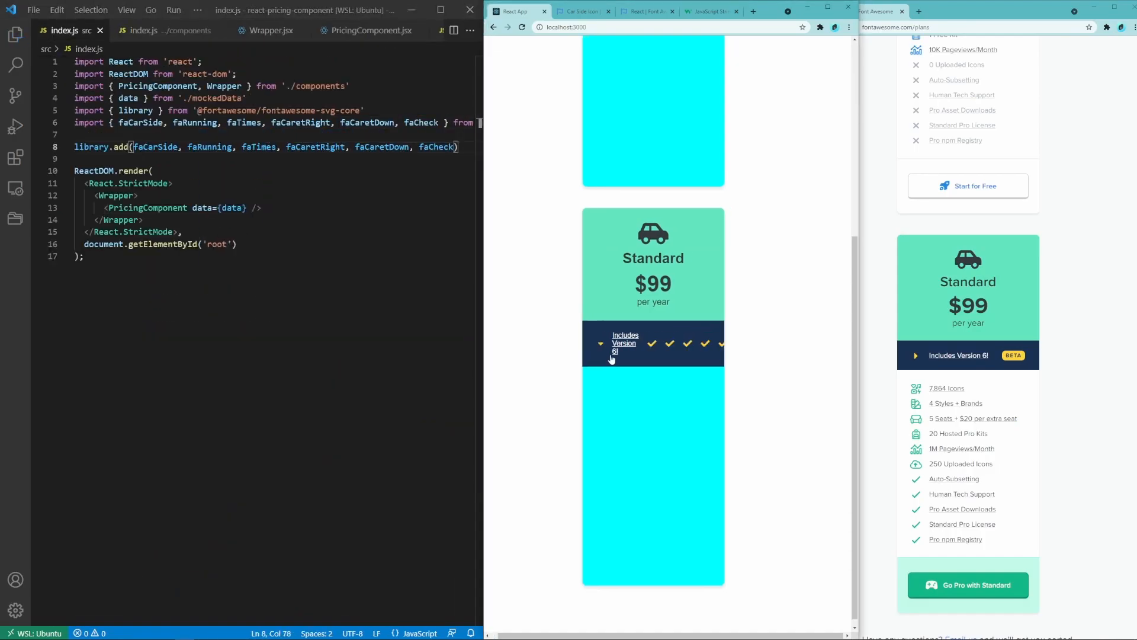
left_click(370, 30)
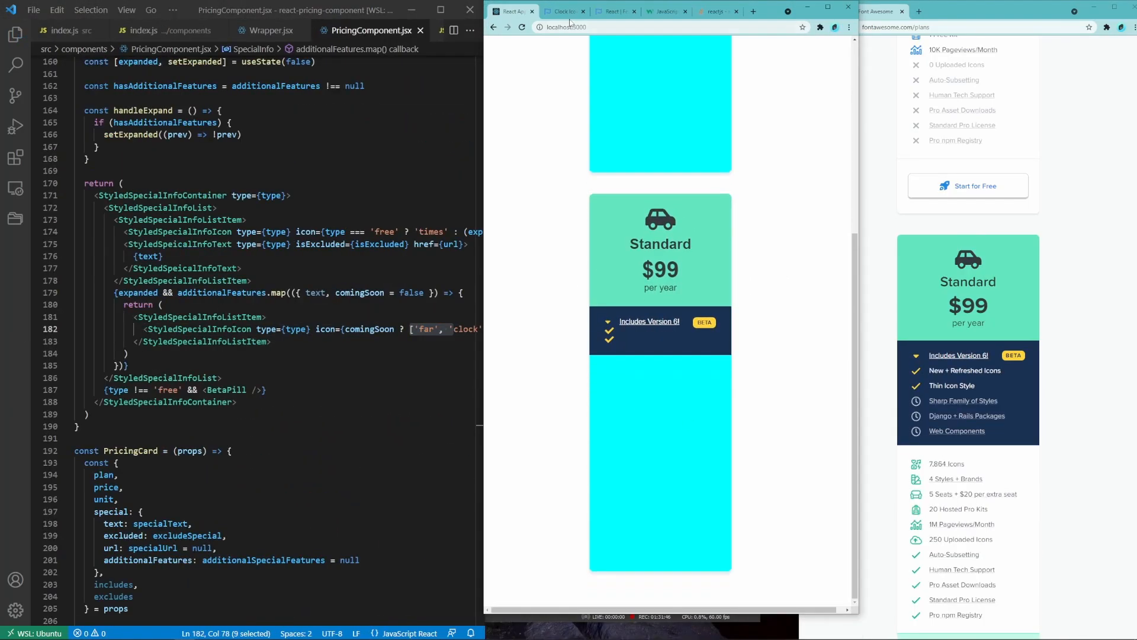
left_click(63, 29)
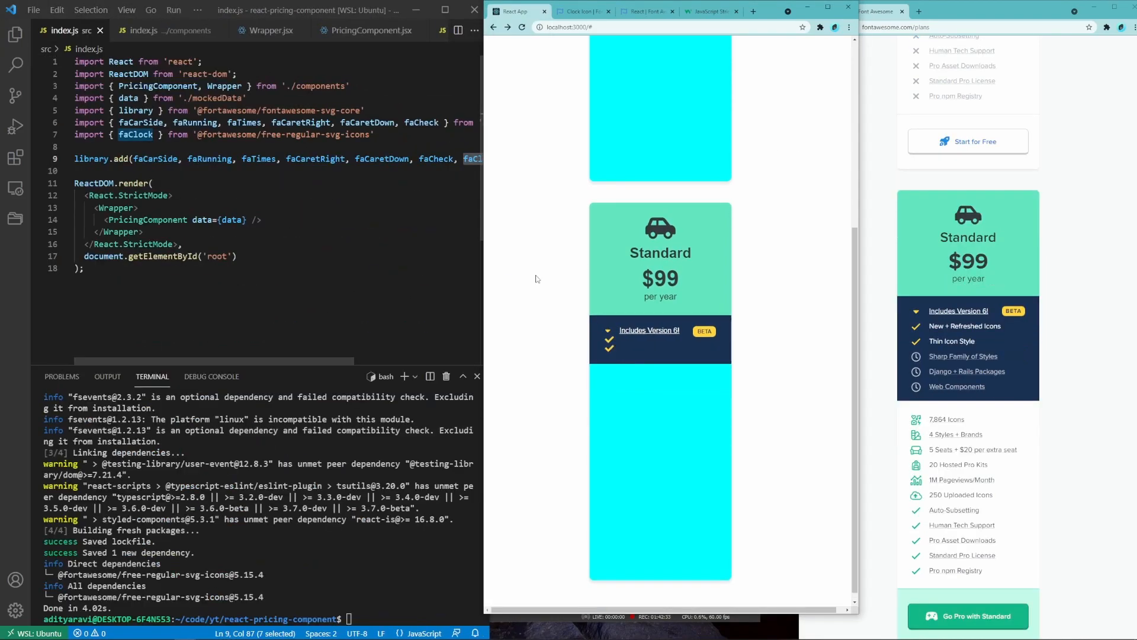
left_click(372, 30)
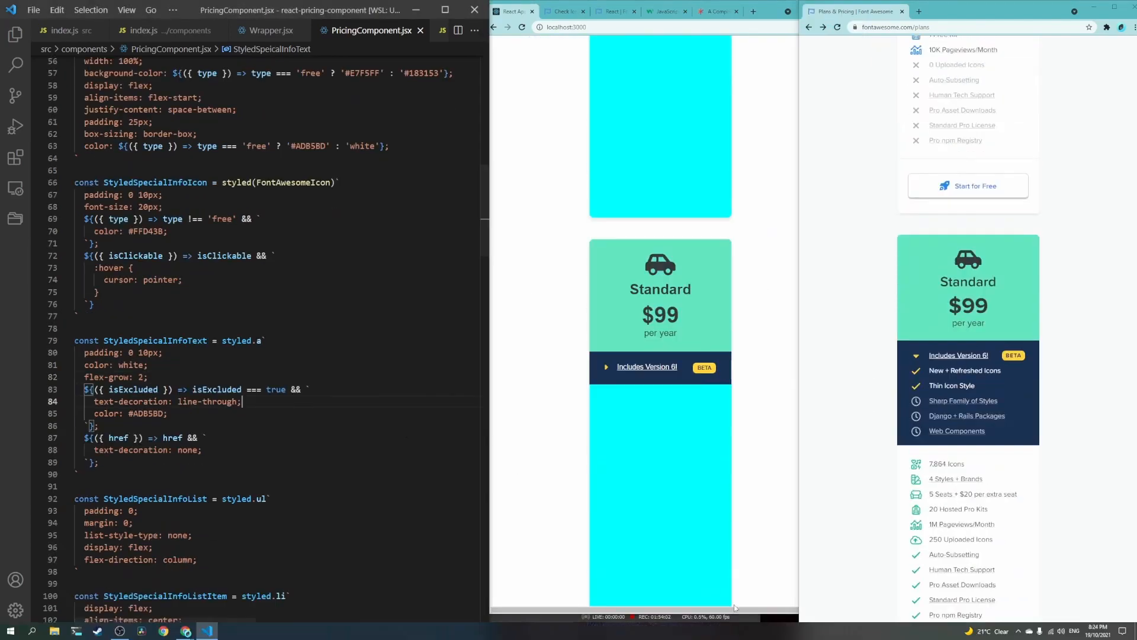
scroll("down", 3)
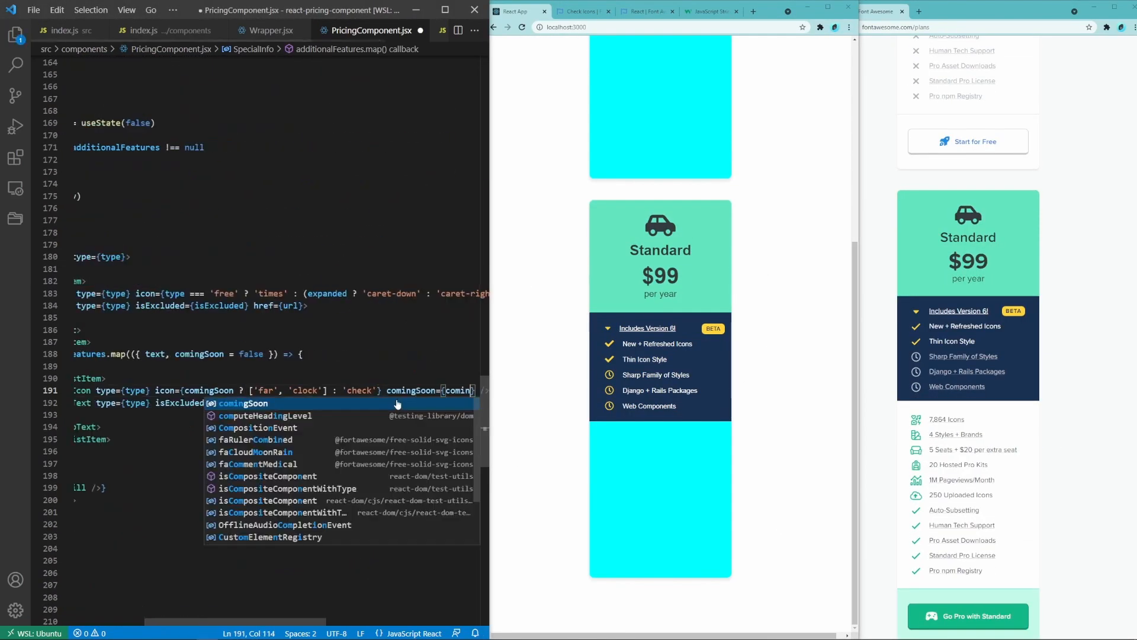
key("Escape")
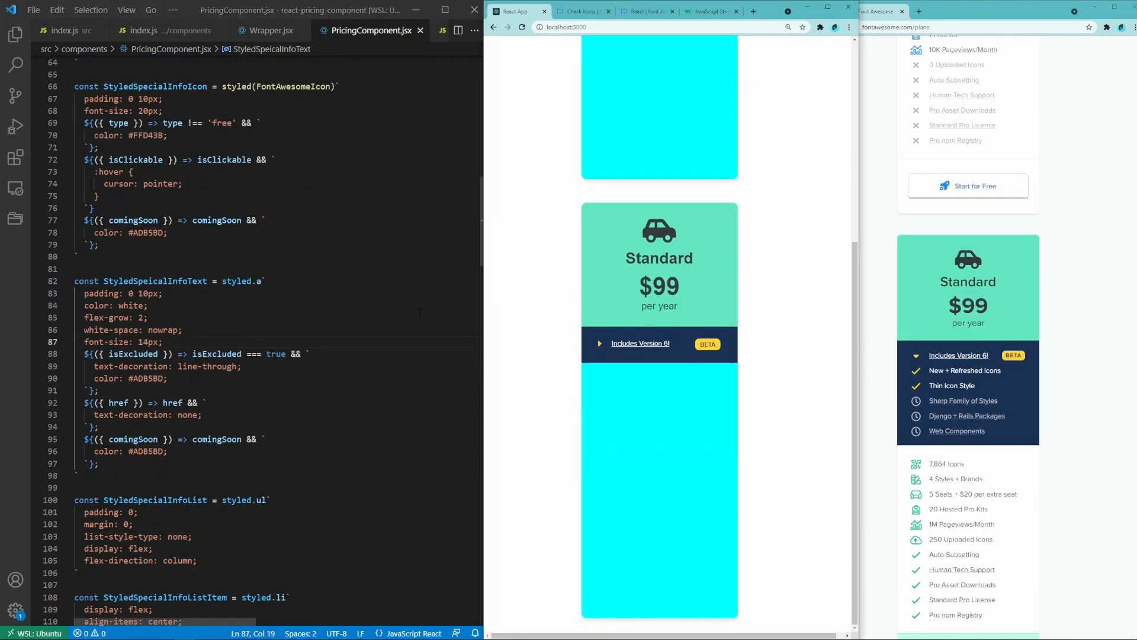
Give StyledFeaturesListItem padding-bottom 12px and padding 0 on :last-child
scroll("up", 3)
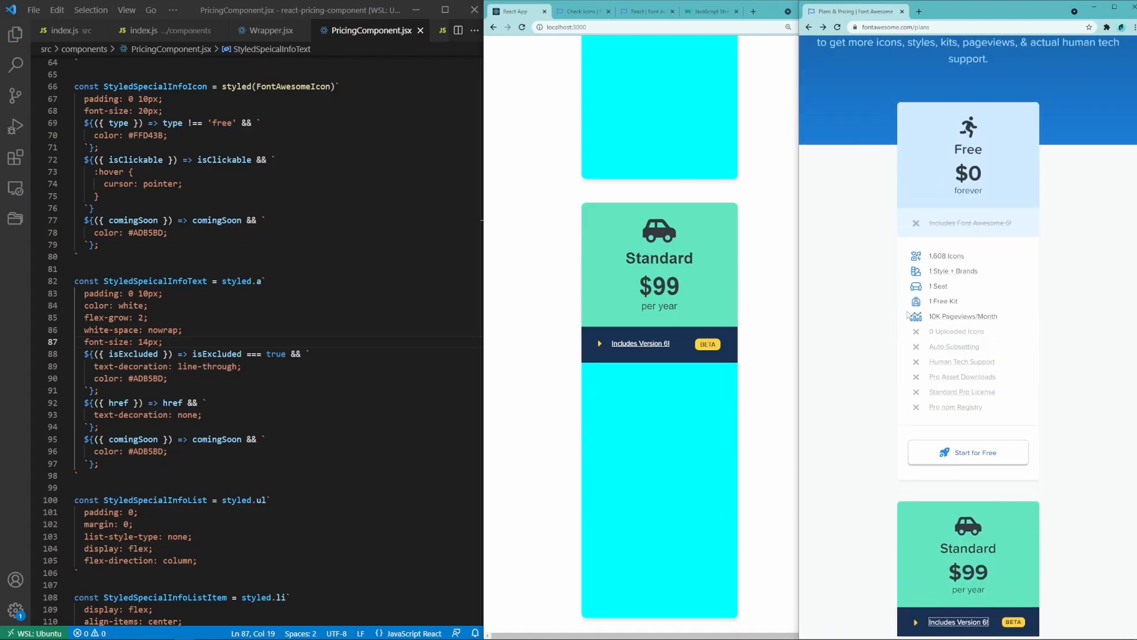
scroll("down", 3)
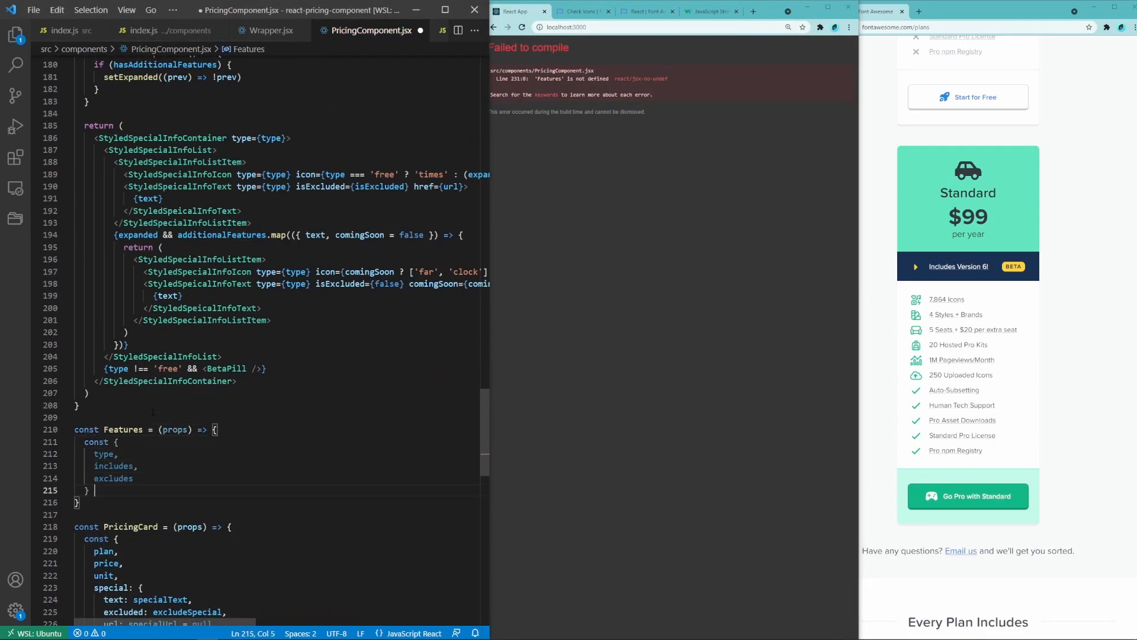
scroll("up", 3)
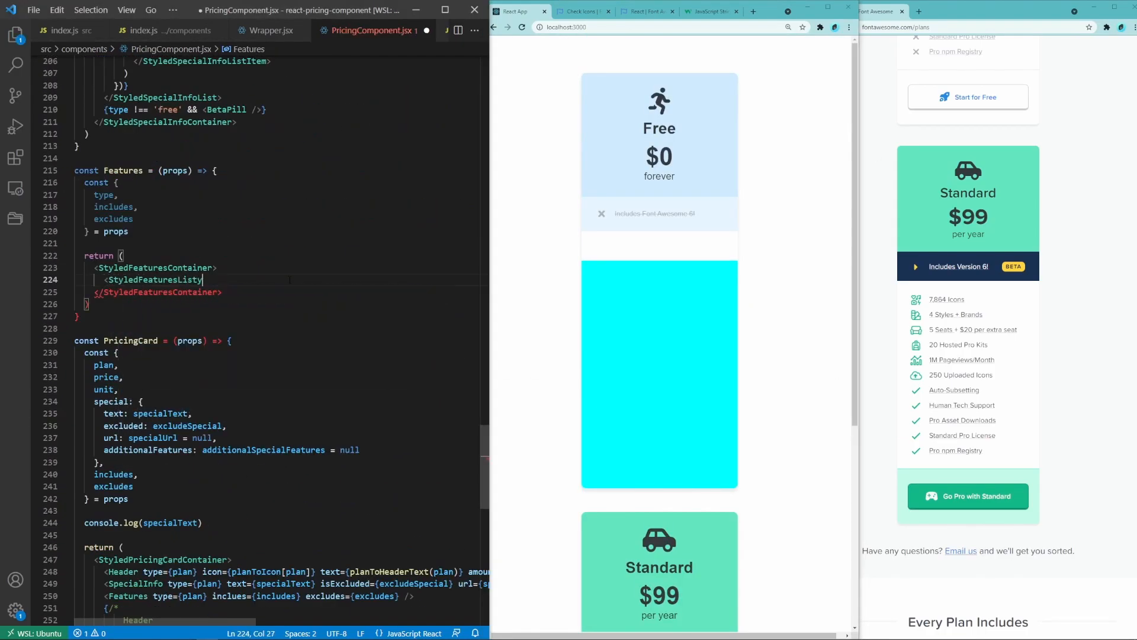
scroll("up", 3)
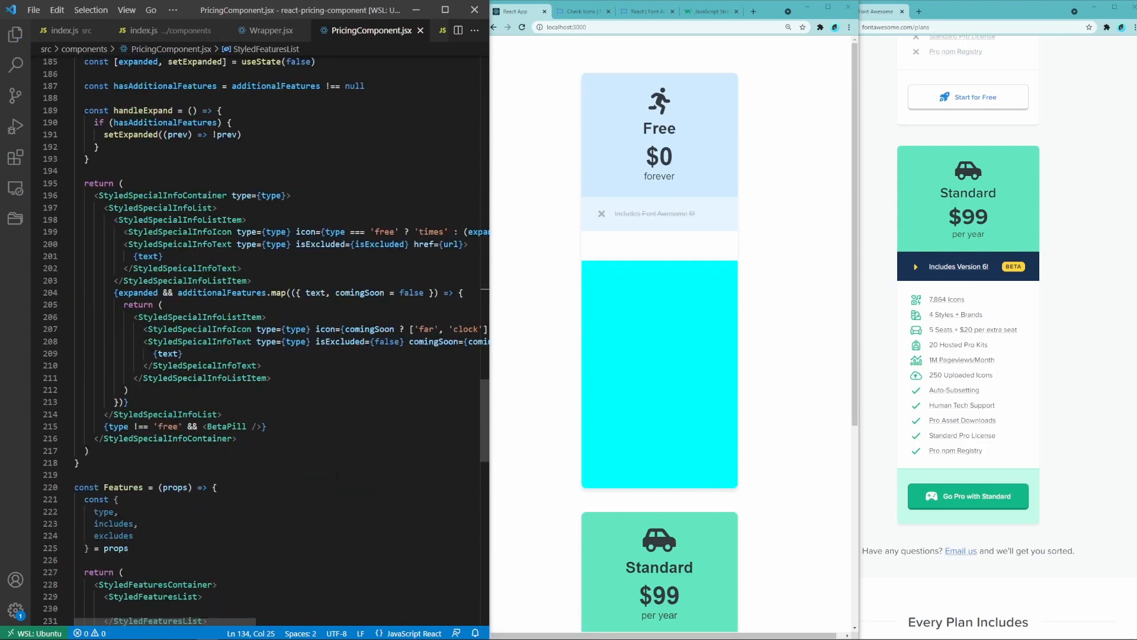
left_click(403, 29)
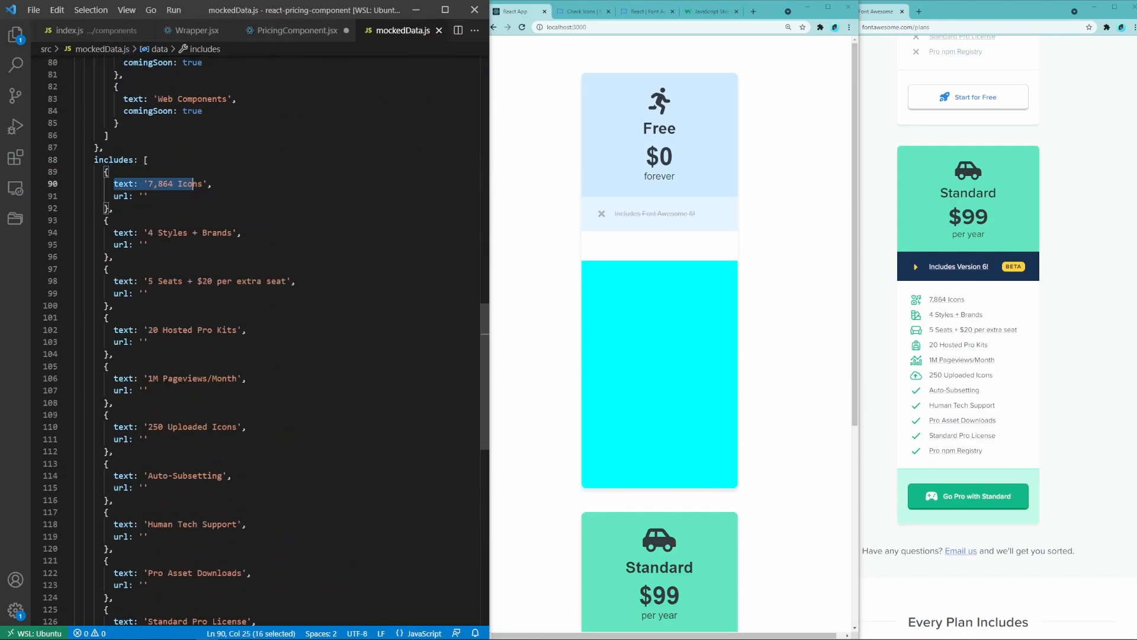
left_click(297, 30)
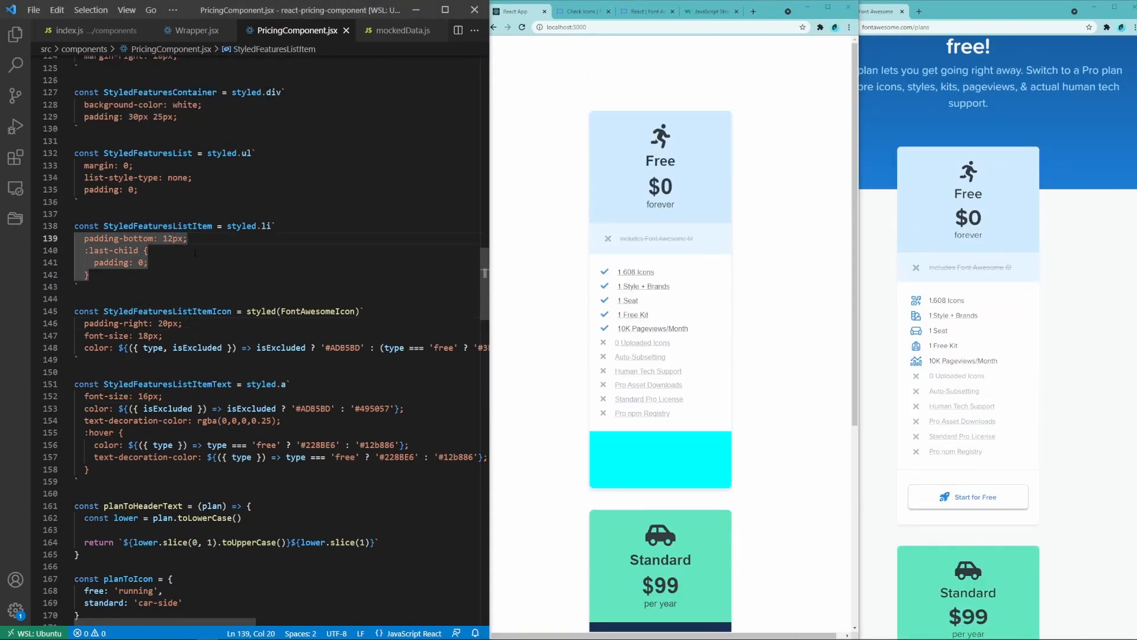
Add callToAction to mockedData.js and render a Footer with its text and url in PricingCard
left_click(402, 30)
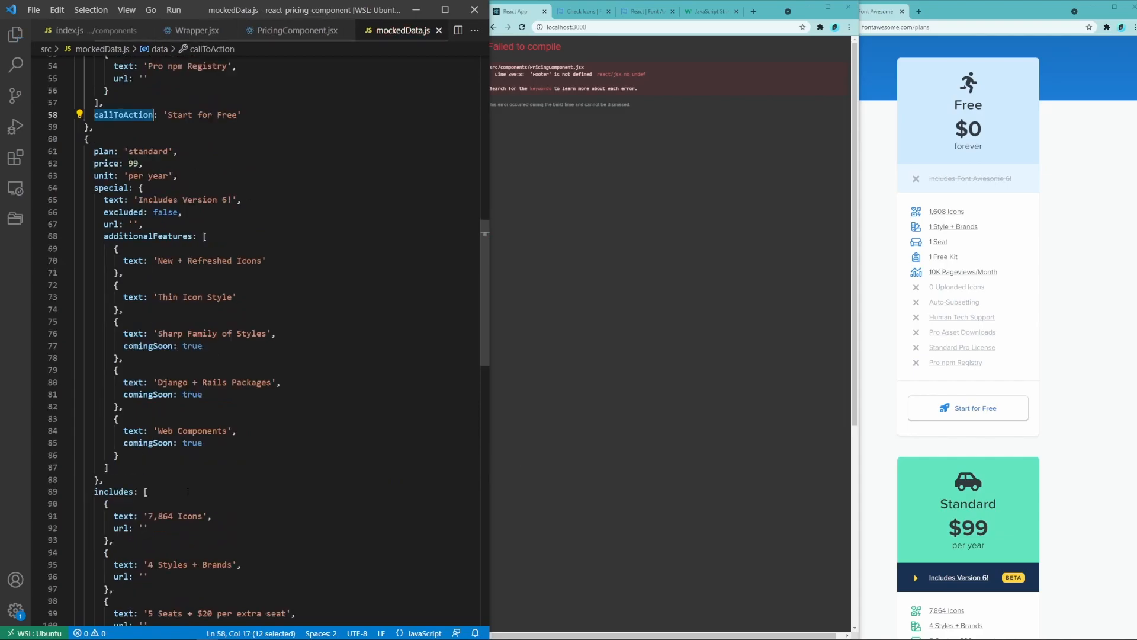
left_click(297, 31)
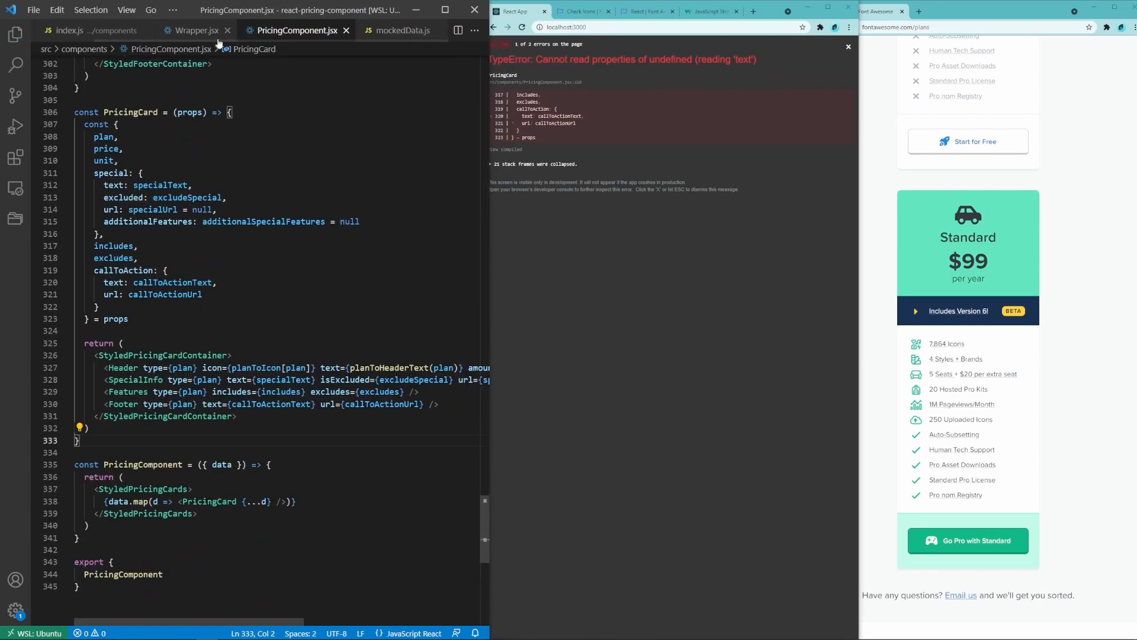
left_click(847, 46)
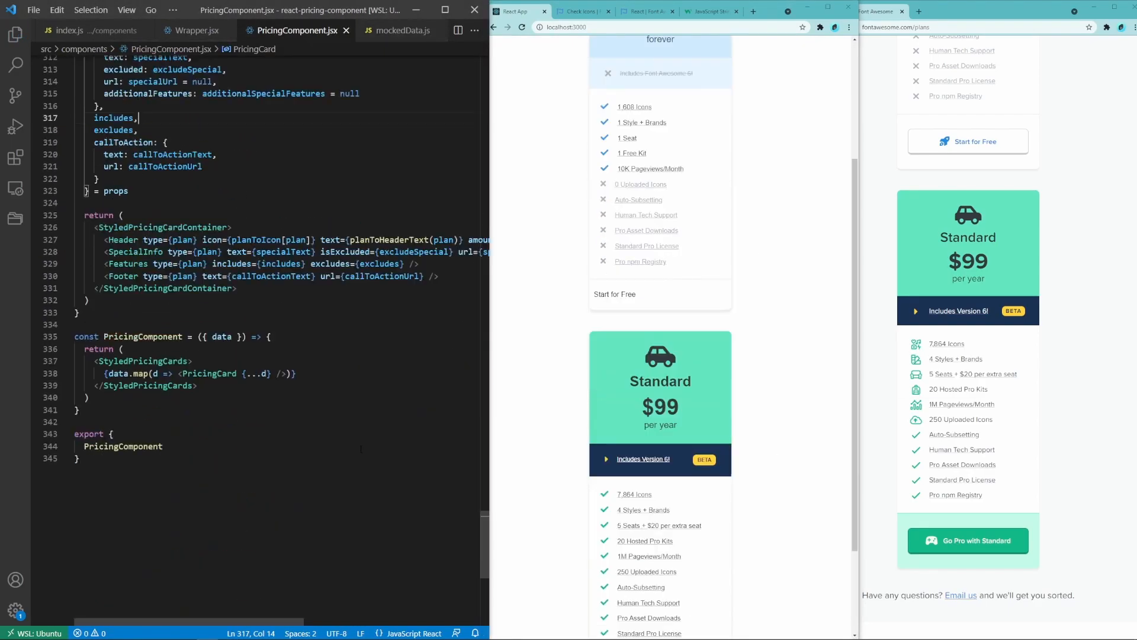
type("tems: center;")
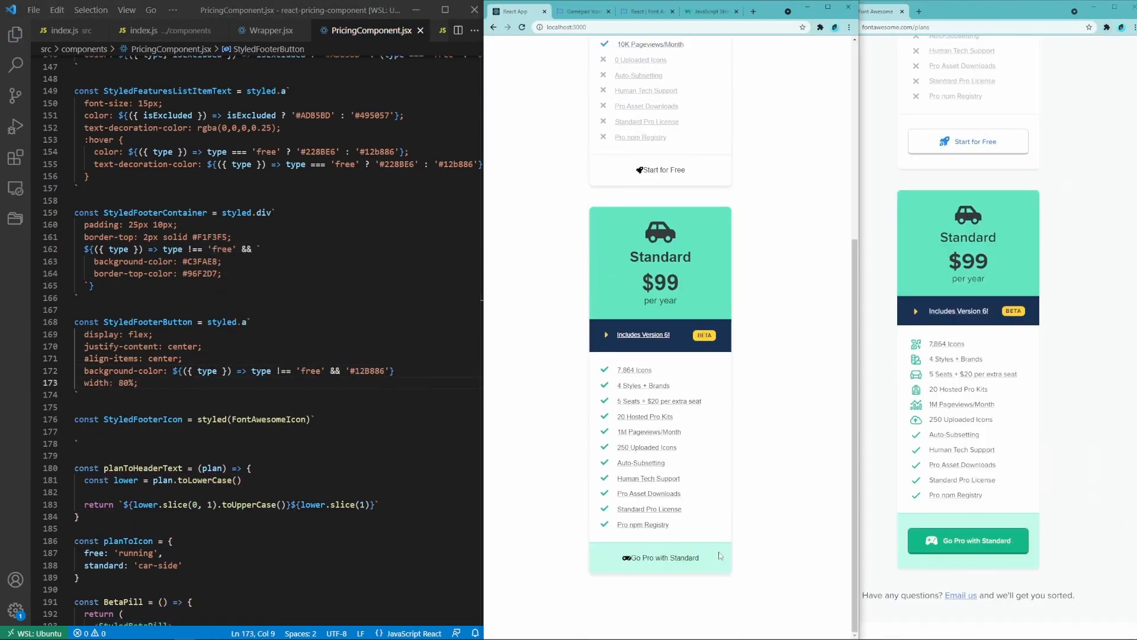
Style footer buttons with centred text, 15px 25px padding and per-plan colours '#228BE6' or white
type("text-align: center;")
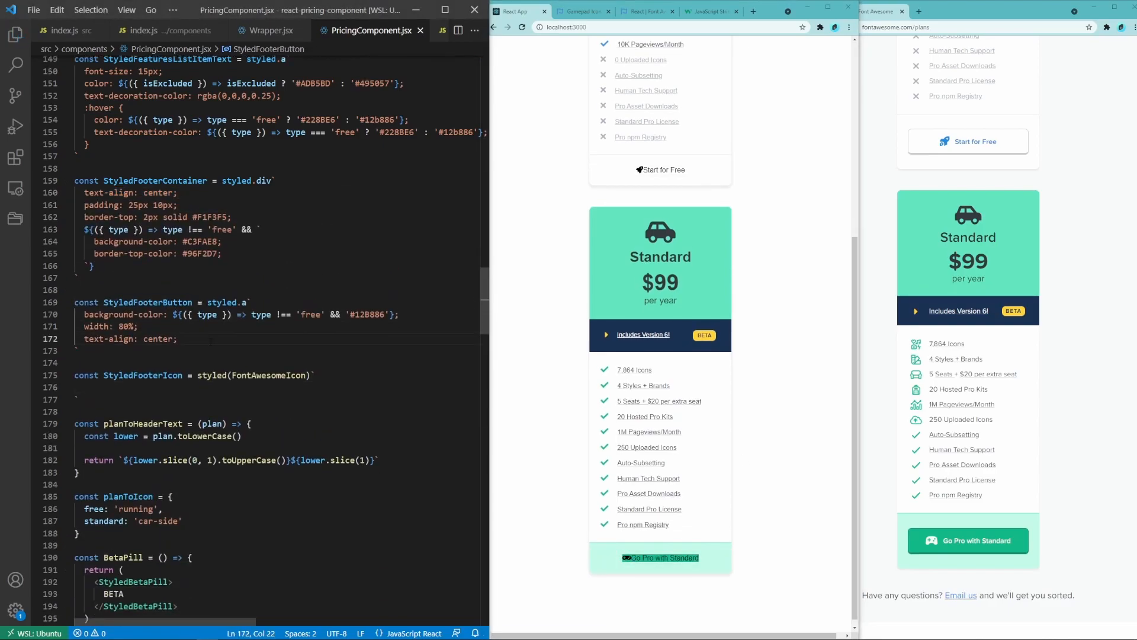
type("padding: 15px 25px;")
type("color: ${({ type }) => type === 'free' ? '#CDCDCD' : '#0E936B'};")
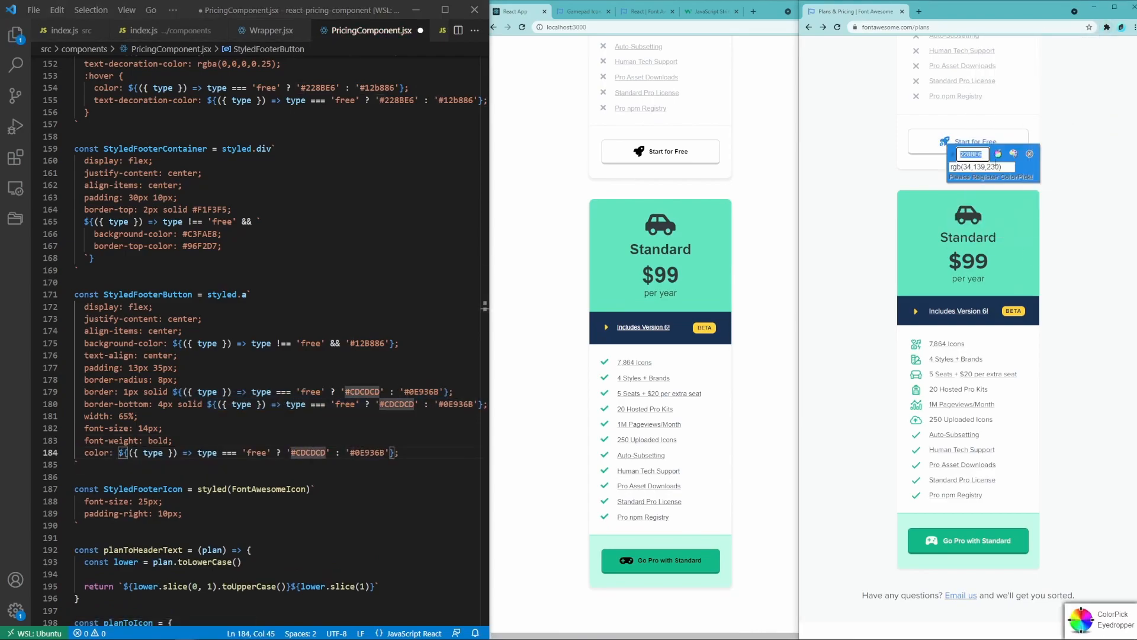
type("'#228BE6' : 'white'")
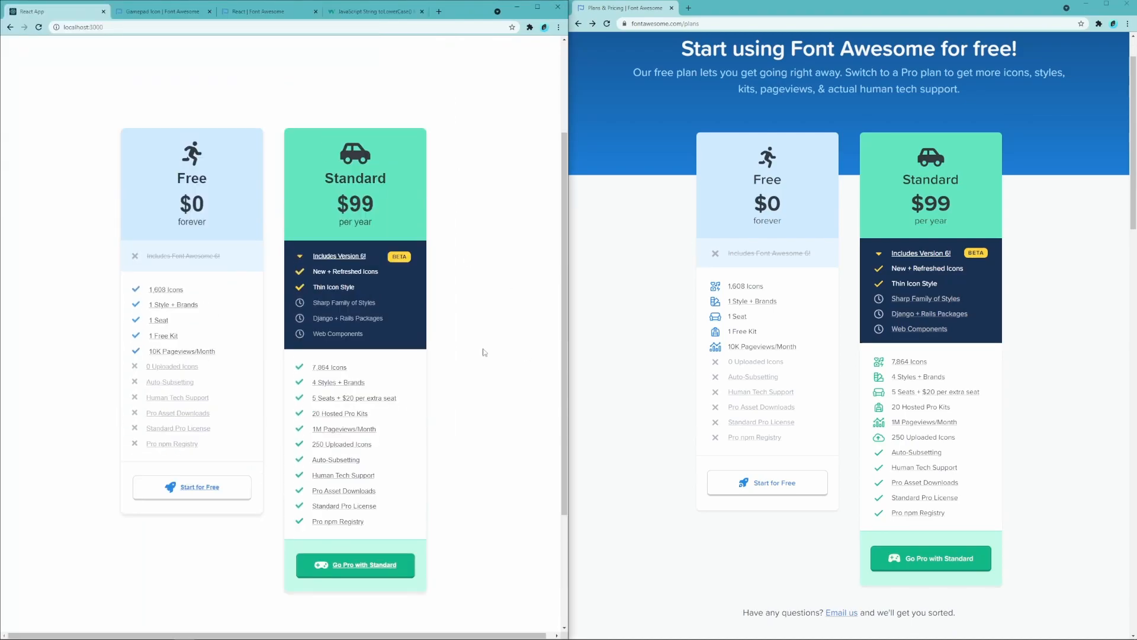
Inspect the Free pricing card's nested markup with DevTools' element picker
key("F12")
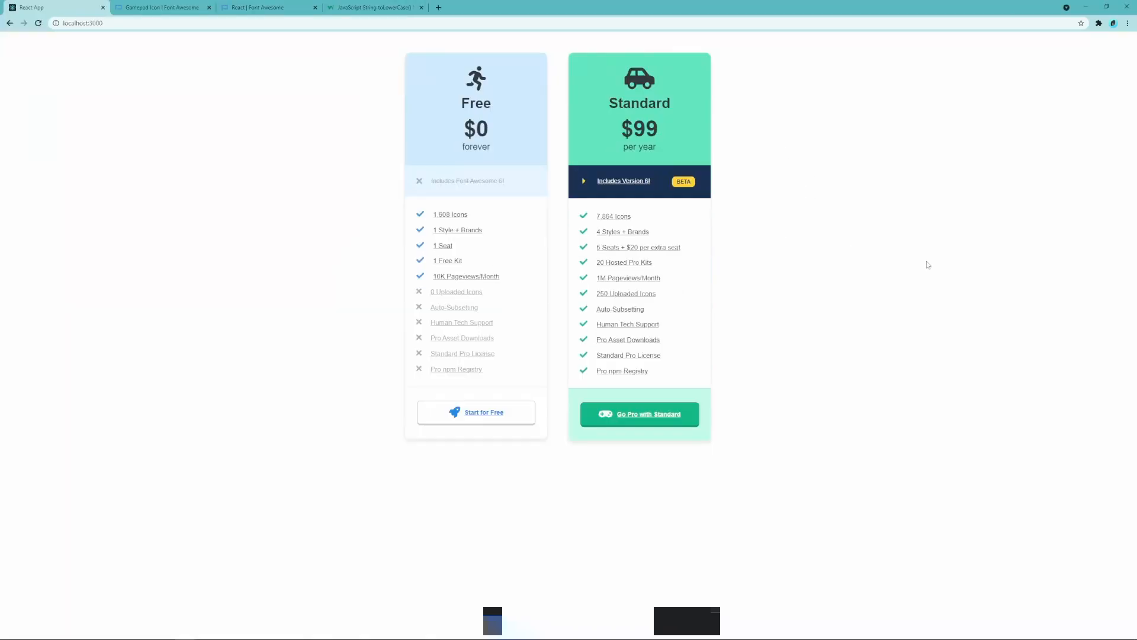
key("F12")
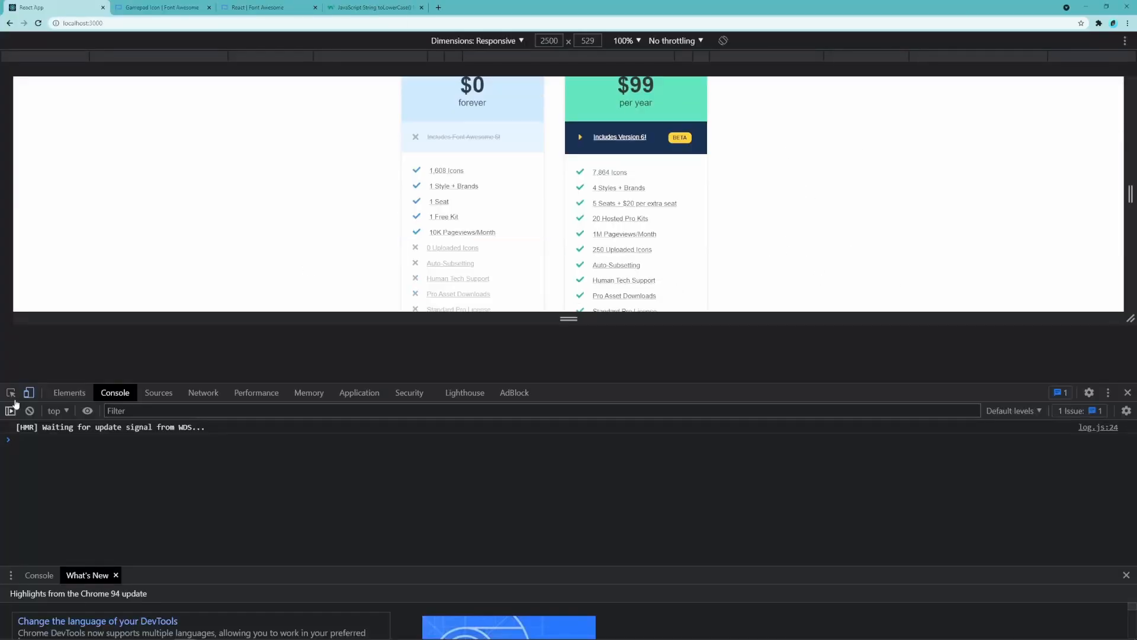
left_click(1126, 392)
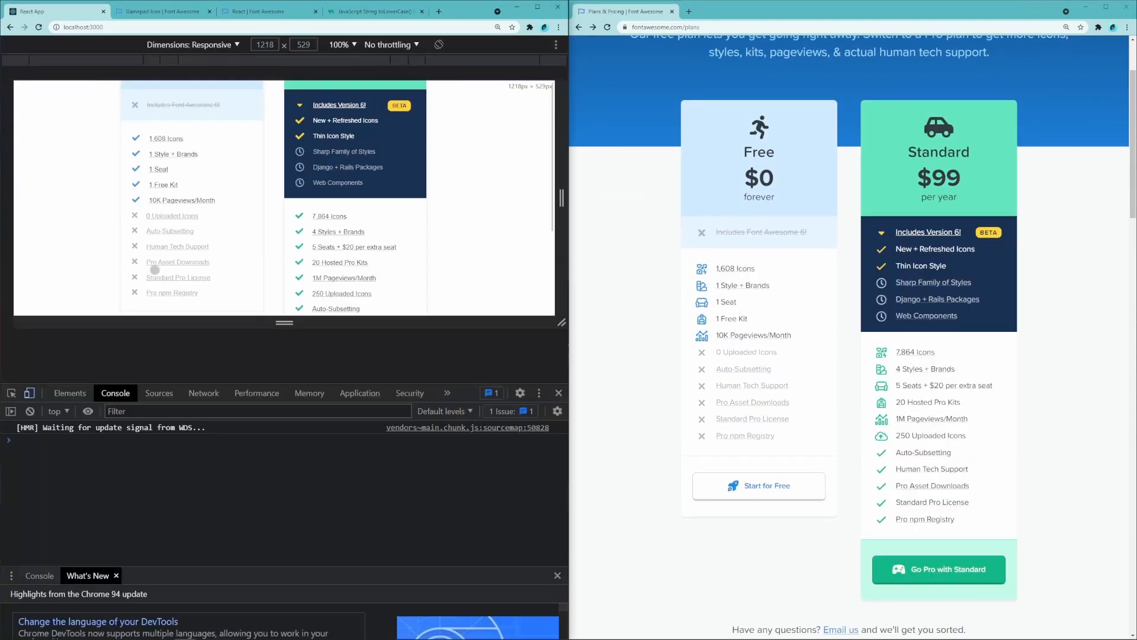
left_click(70, 392)
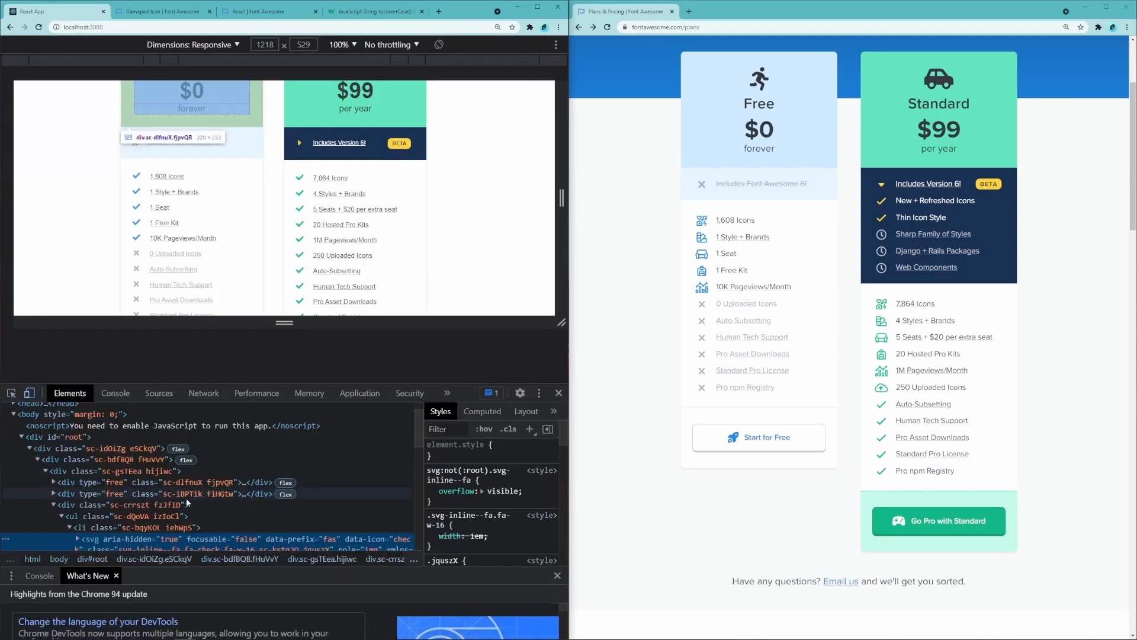
left_click(558, 392)
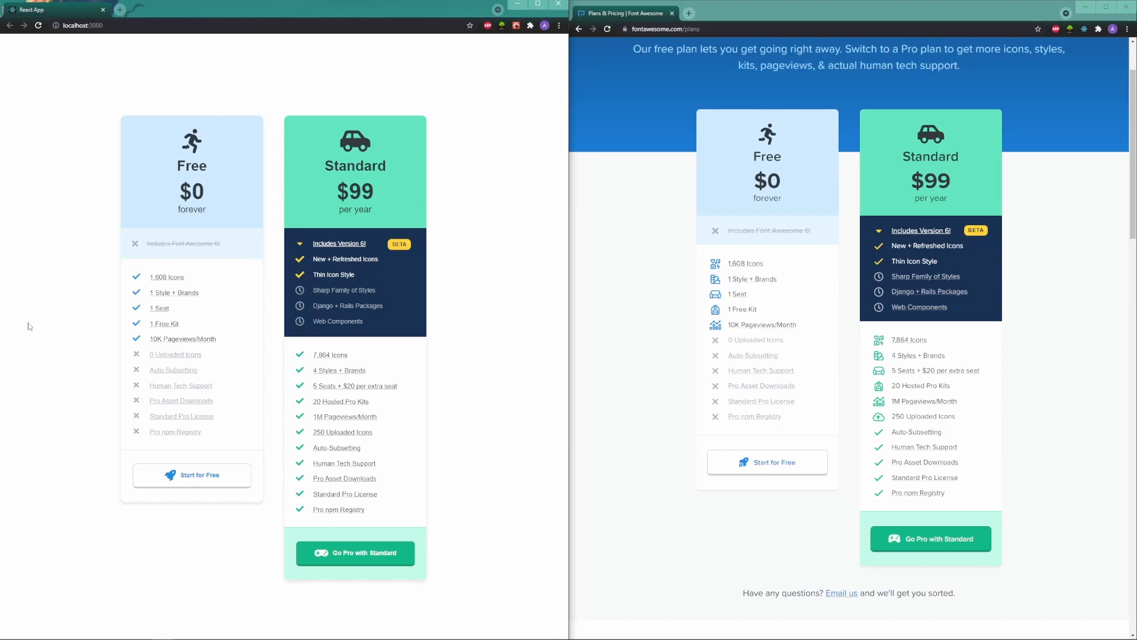
mouse_move(81, 238)
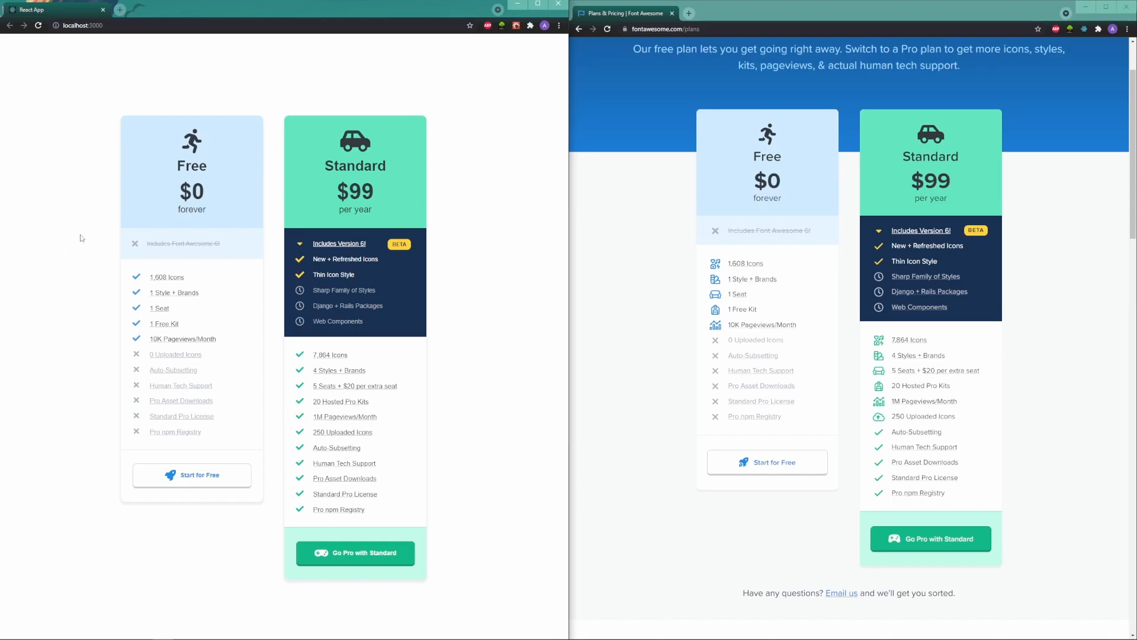
mouse_move(963, 189)
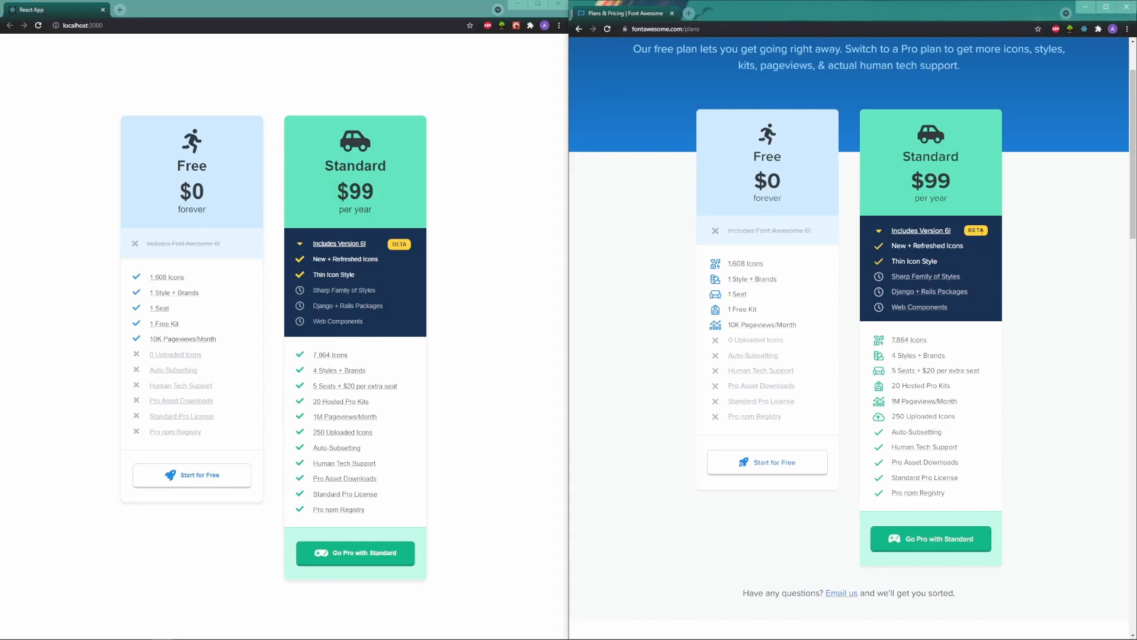
mouse_move(516, 439)
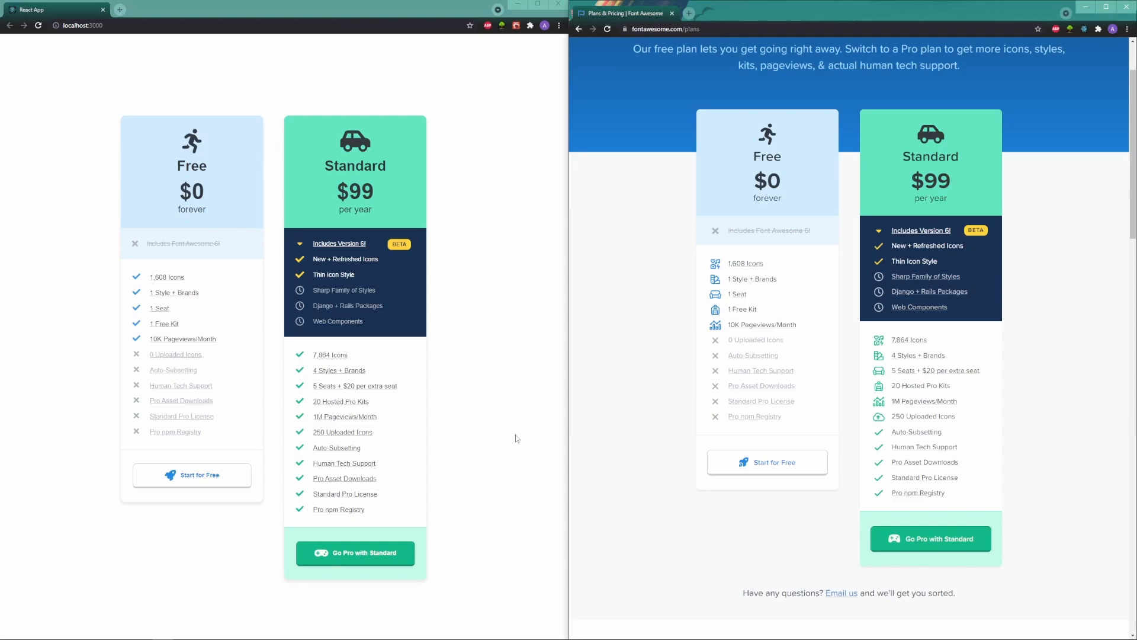
mouse_move(562, 411)
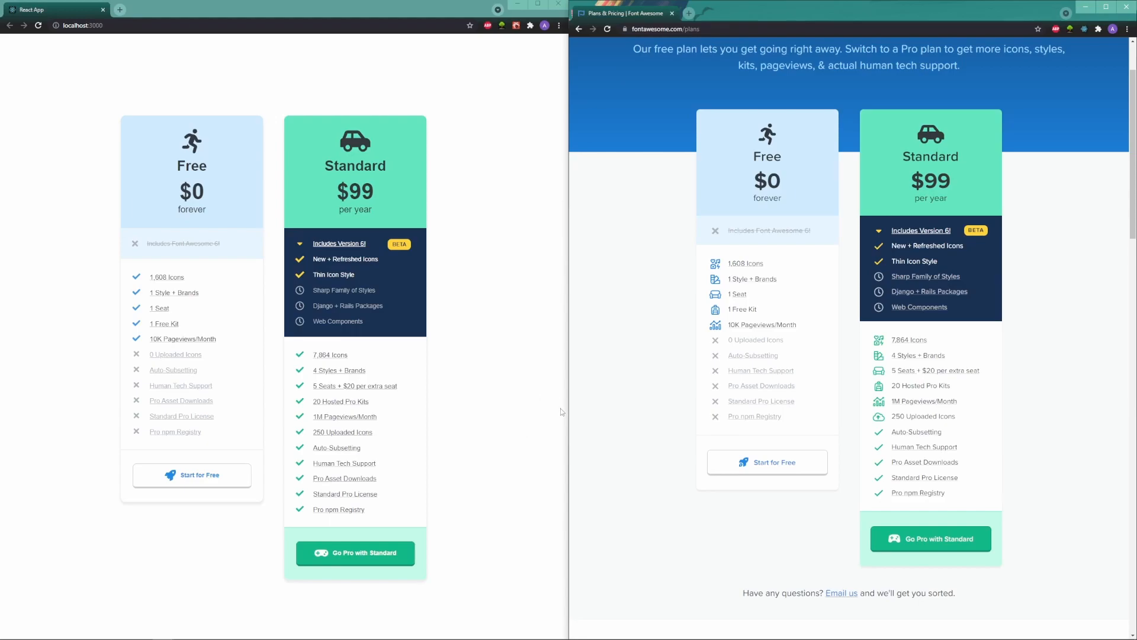
mouse_move(954, 198)
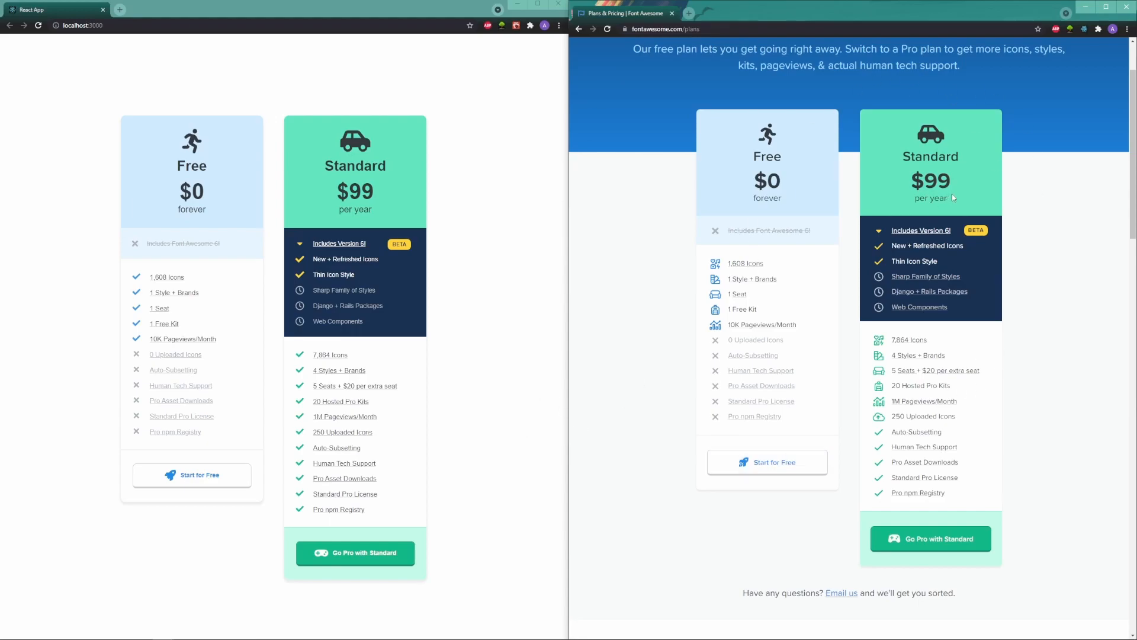
mouse_move(962, 195)
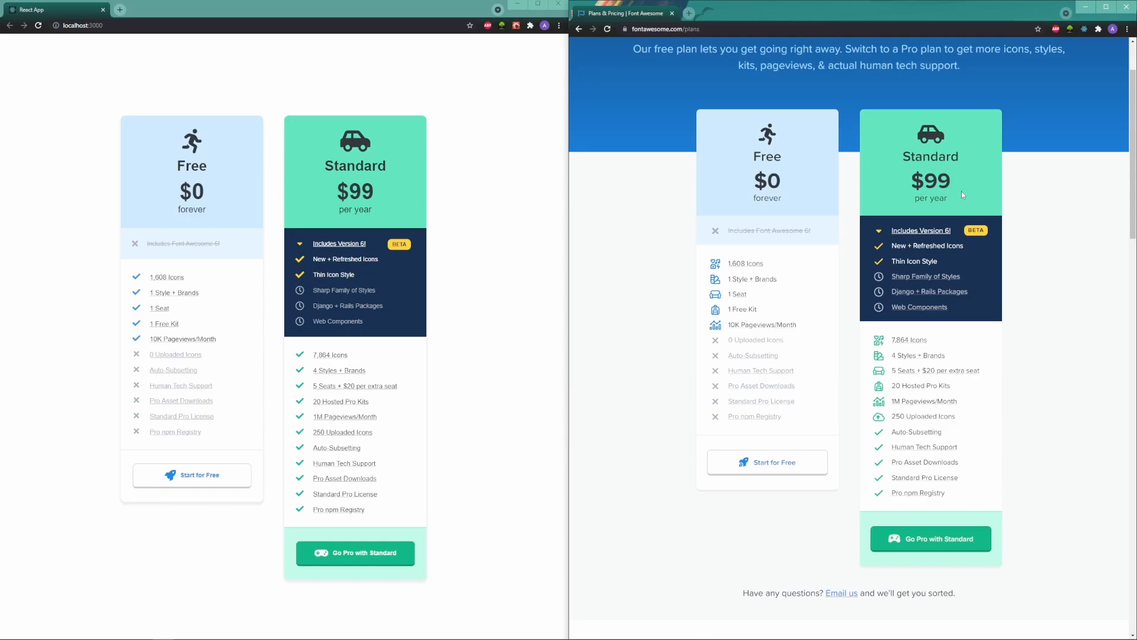
mouse_move(796, 190)
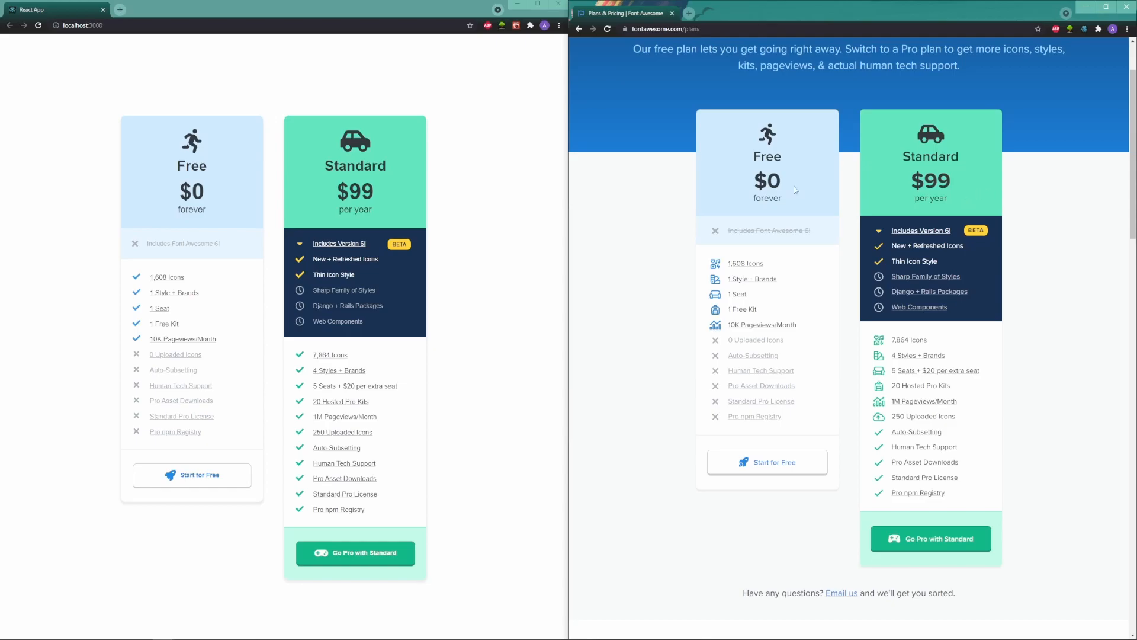
mouse_move(695, 216)
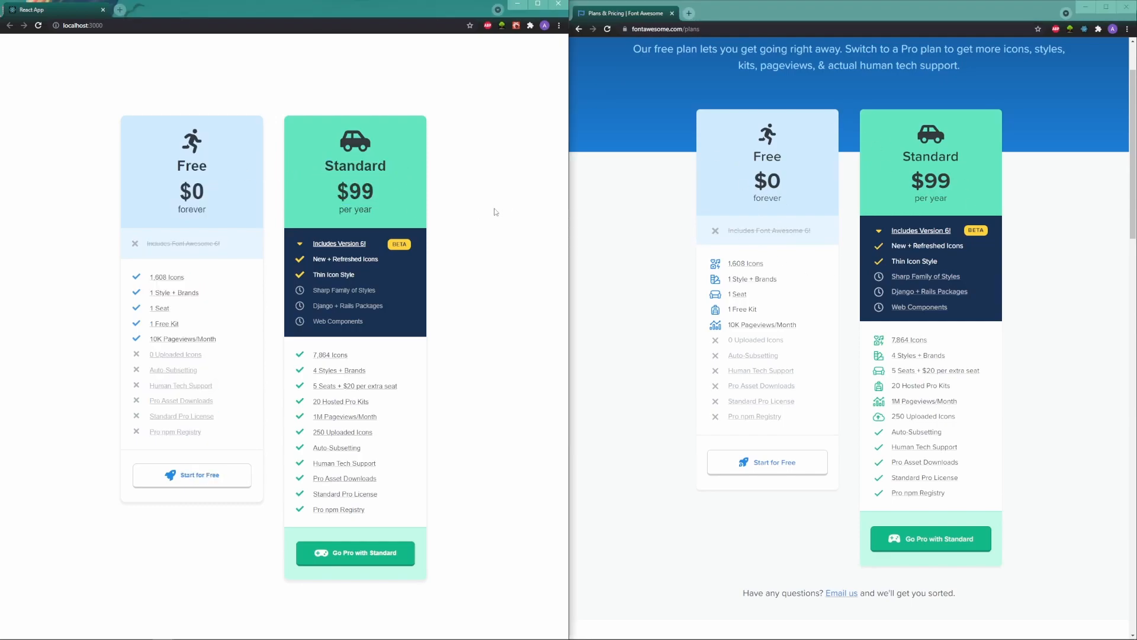
mouse_move(529, 225)
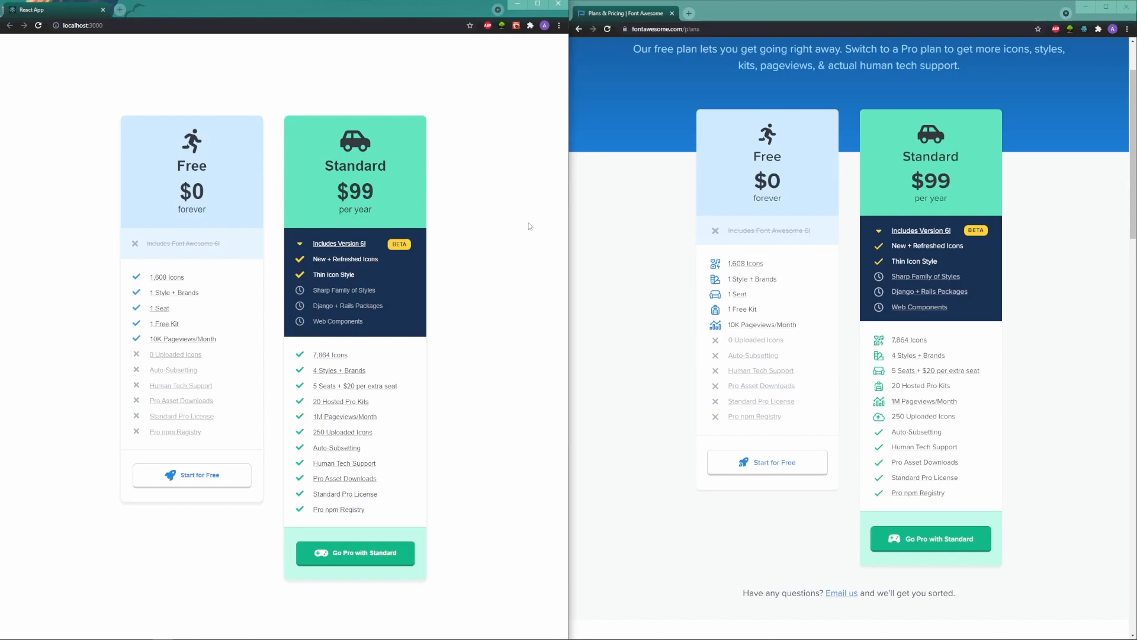
Select the word 'Standard' on Font Awesome's plan card to compare with the React cards
double_click(183, 243)
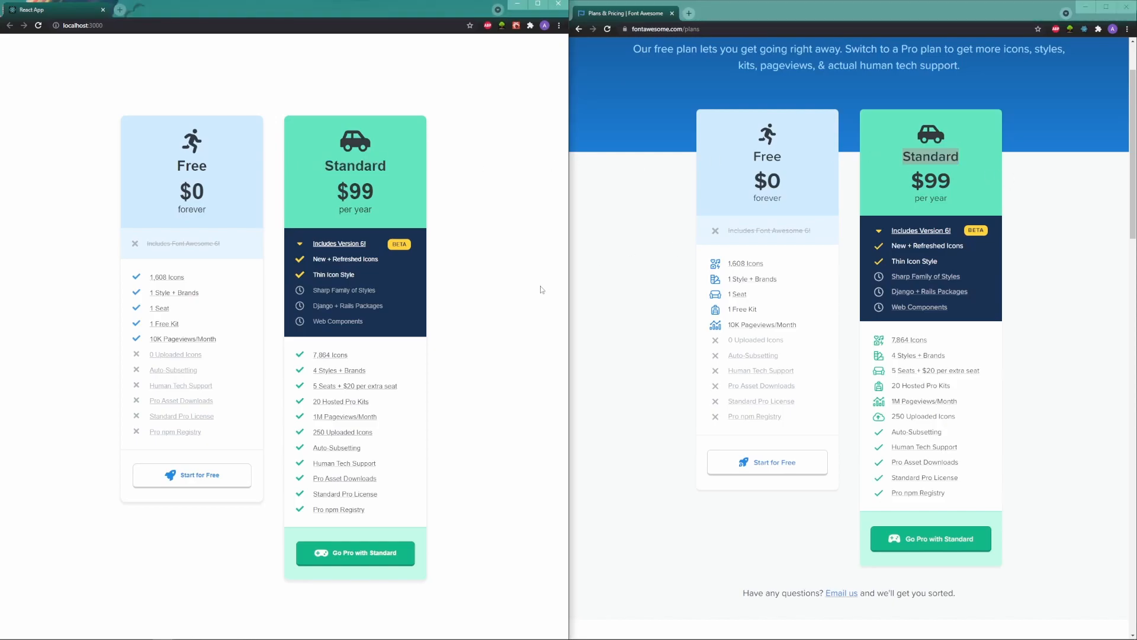
mouse_move(676, 285)
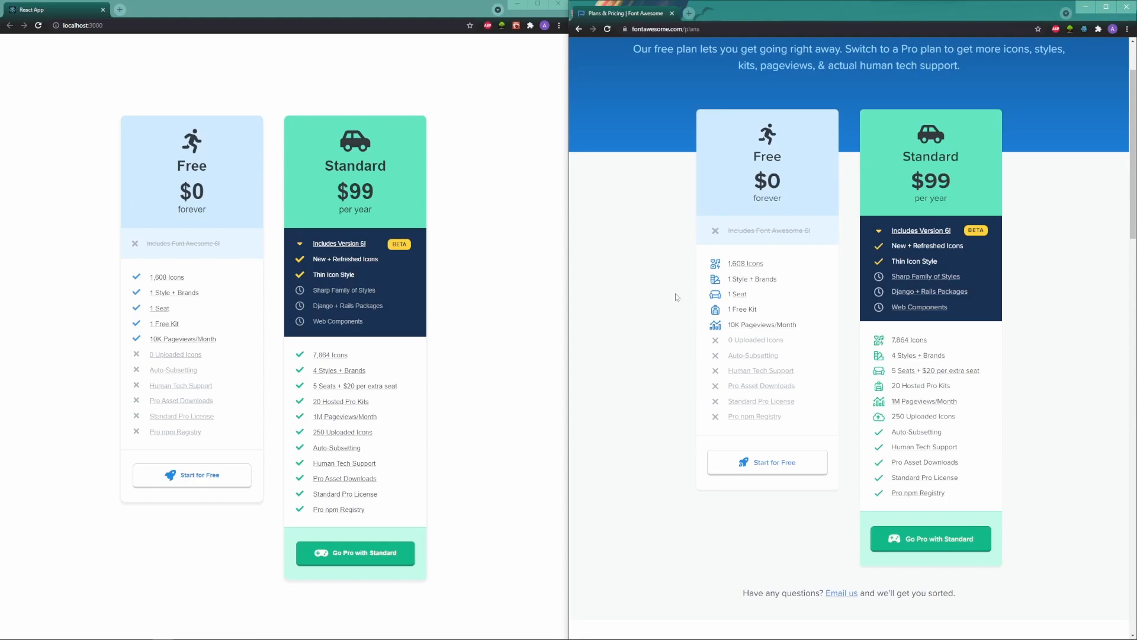
mouse_move(307, 377)
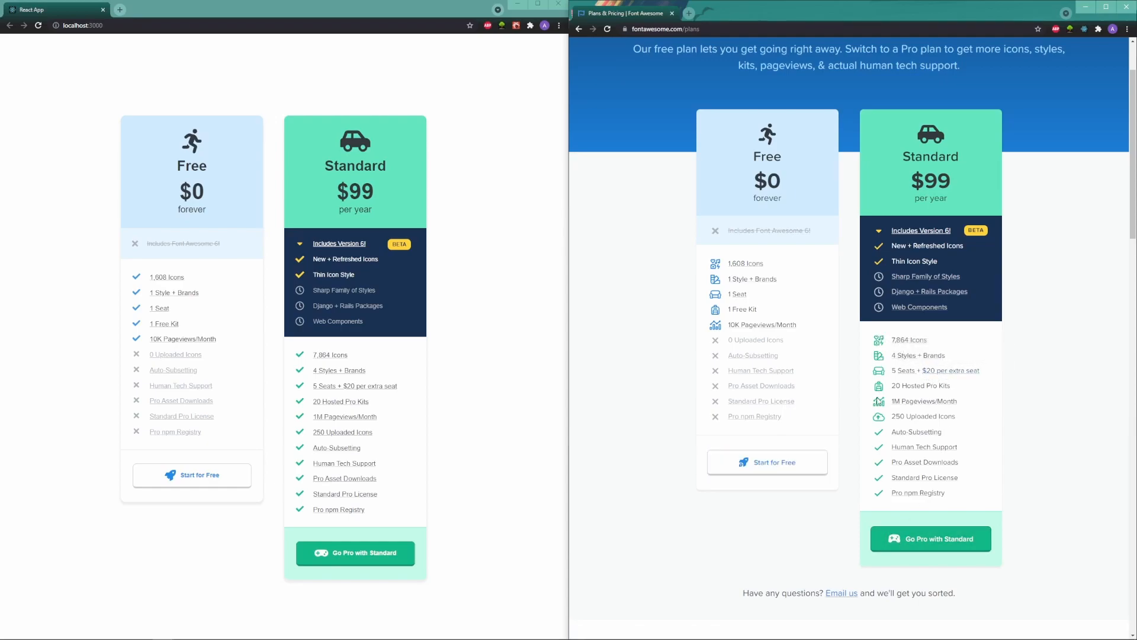
mouse_move(848, 475)
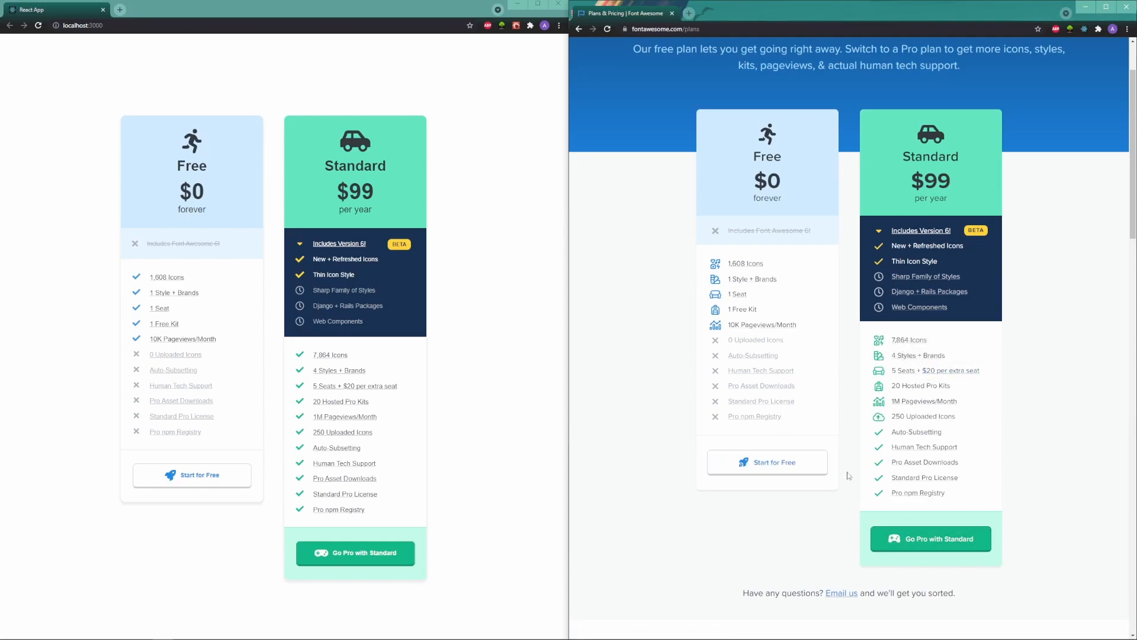
mouse_move(936, 369)
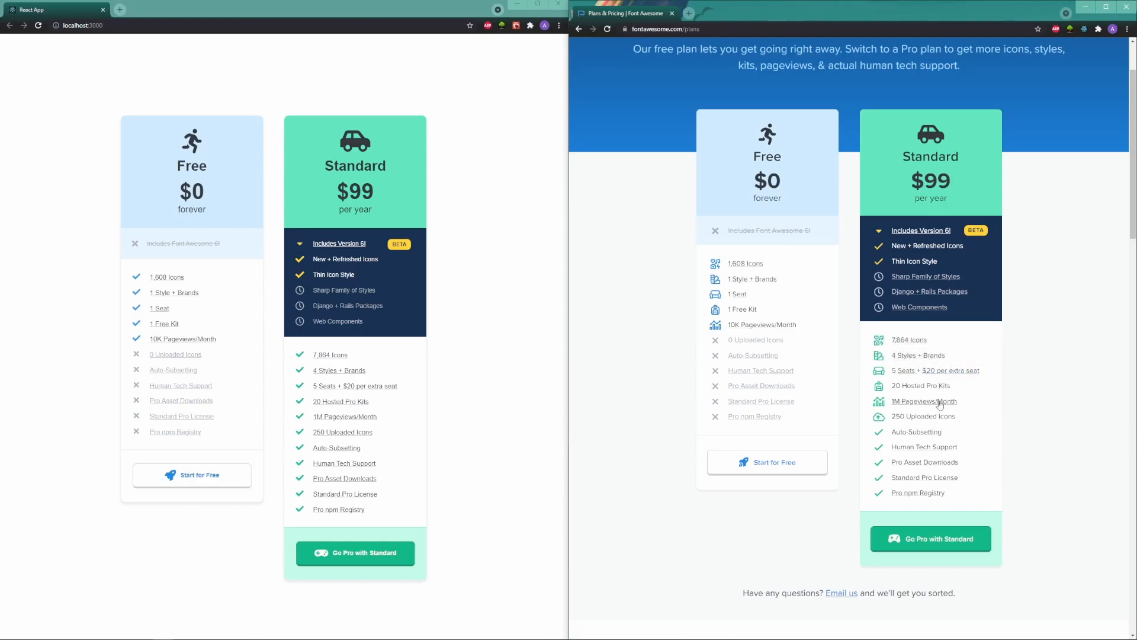
mouse_move(917, 432)
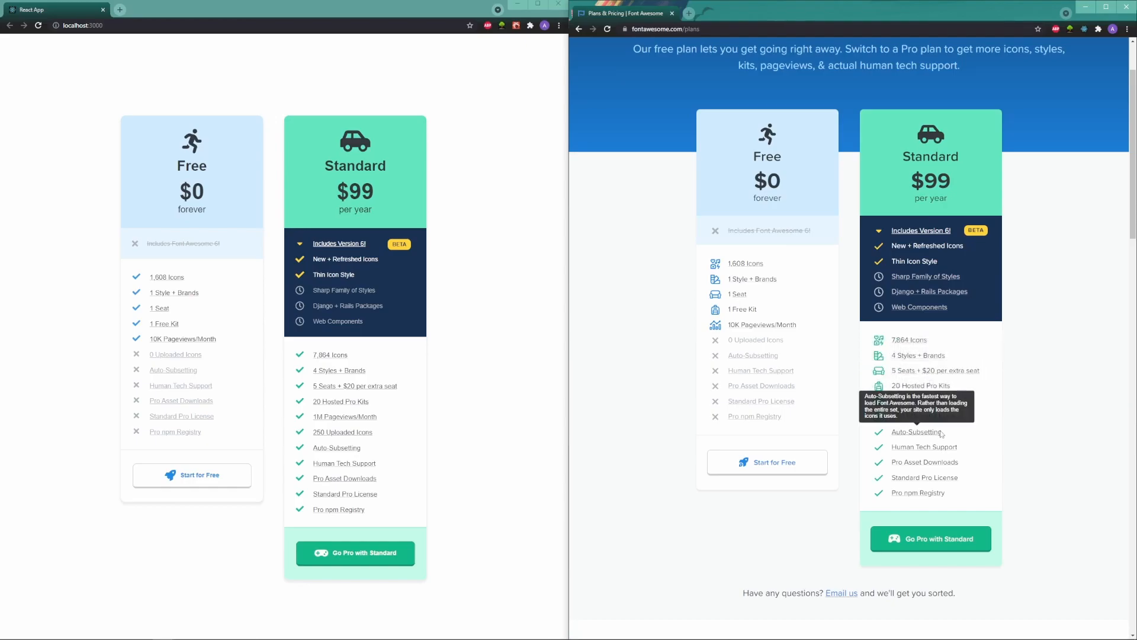
mouse_move(941, 451)
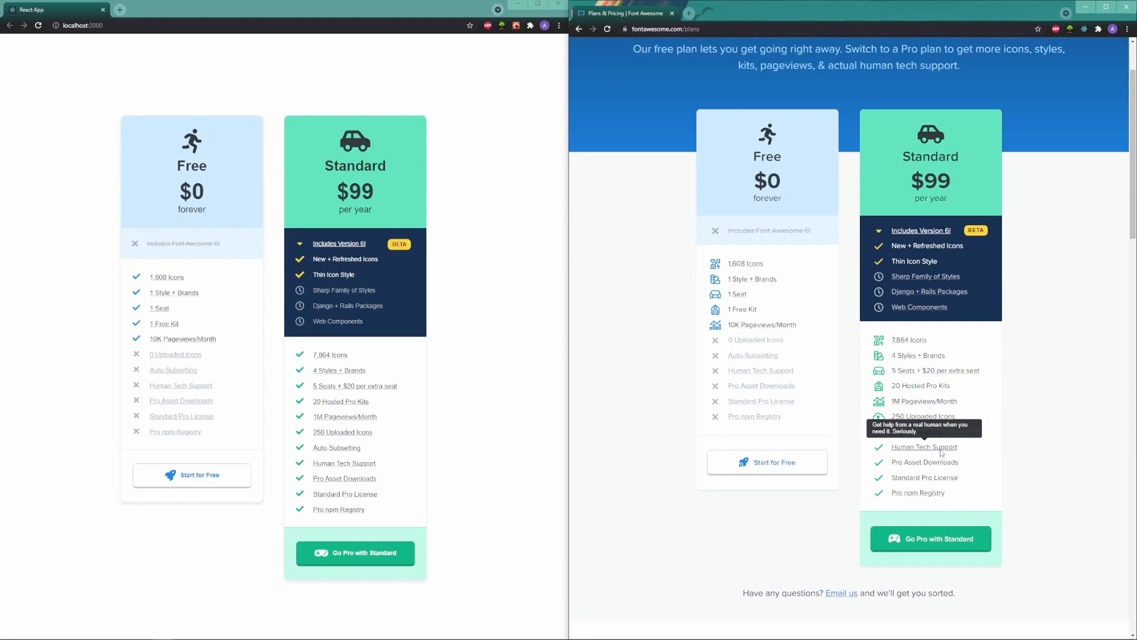
mouse_move(1060, 423)
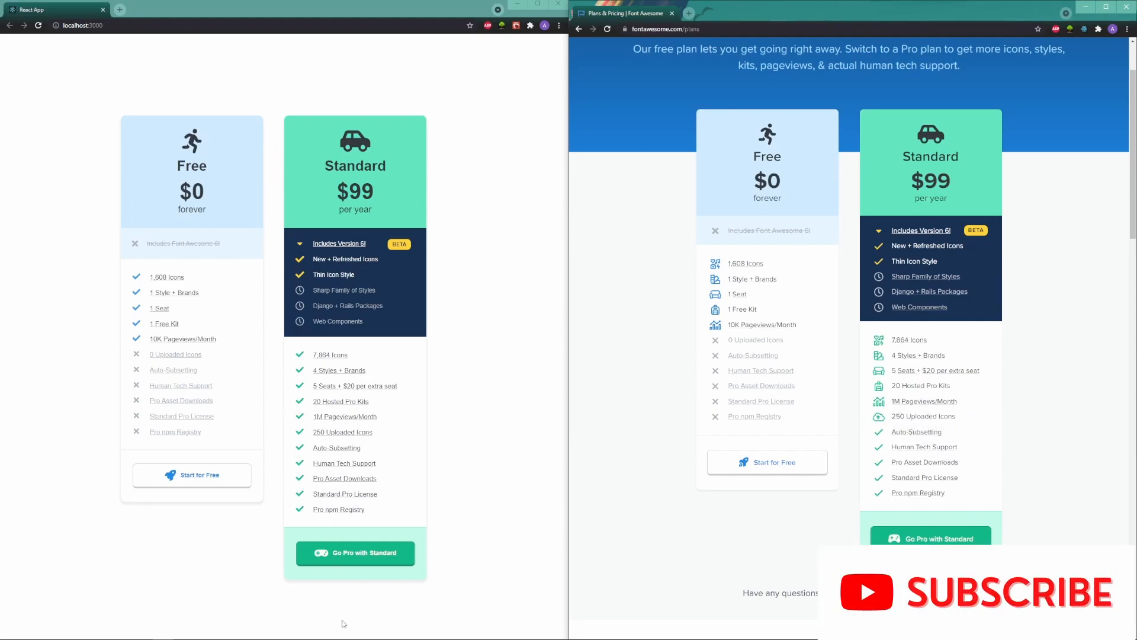
mouse_move(69, 439)
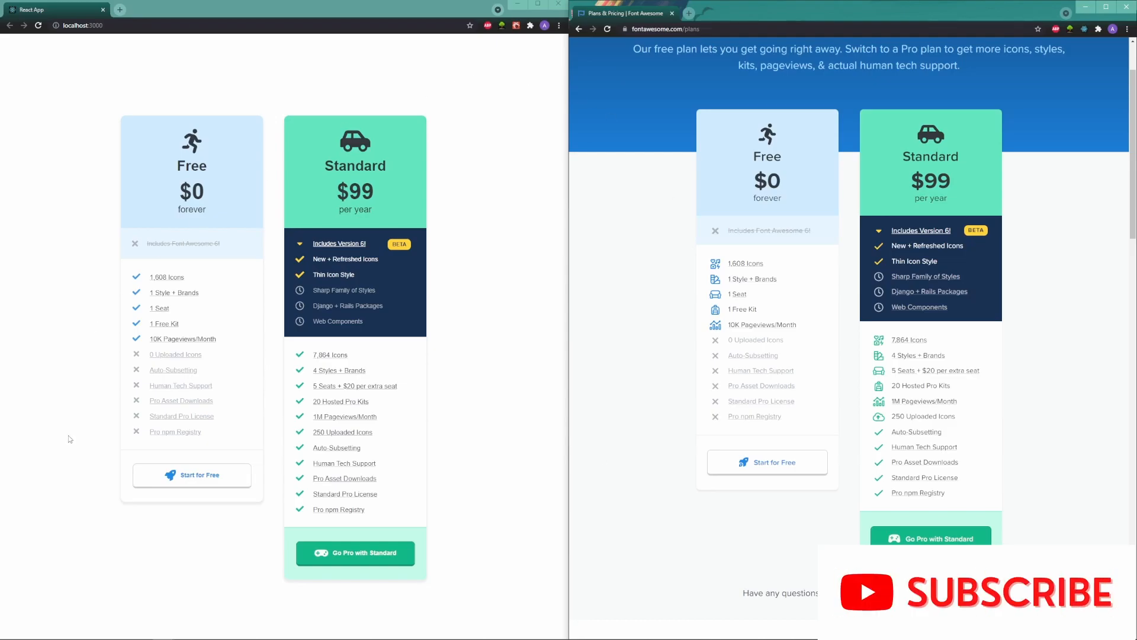